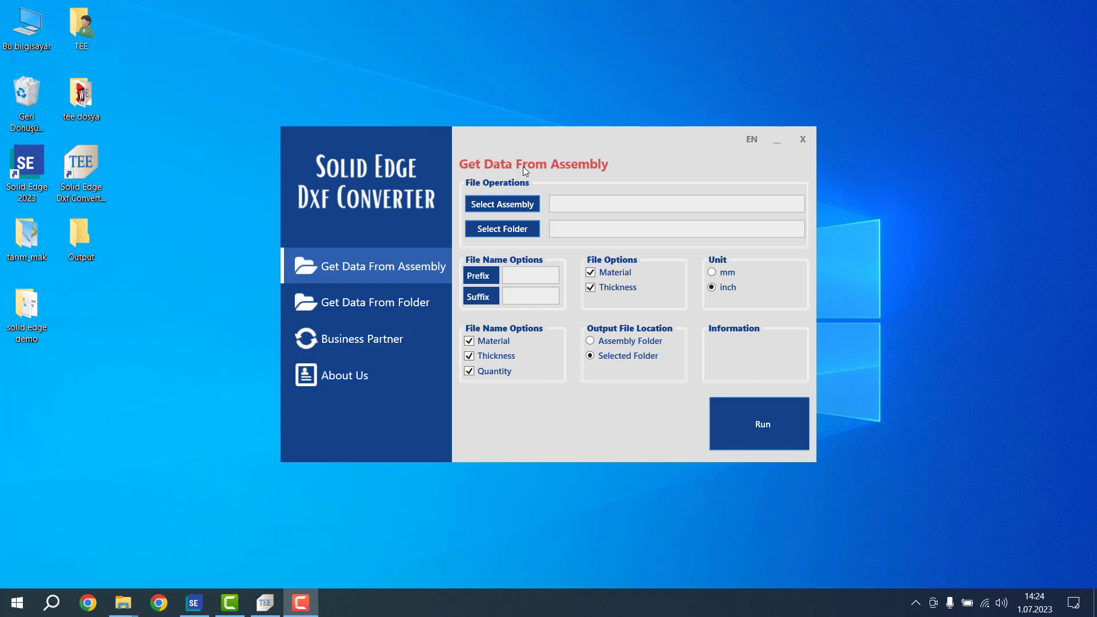
mouse_move(407, 193)
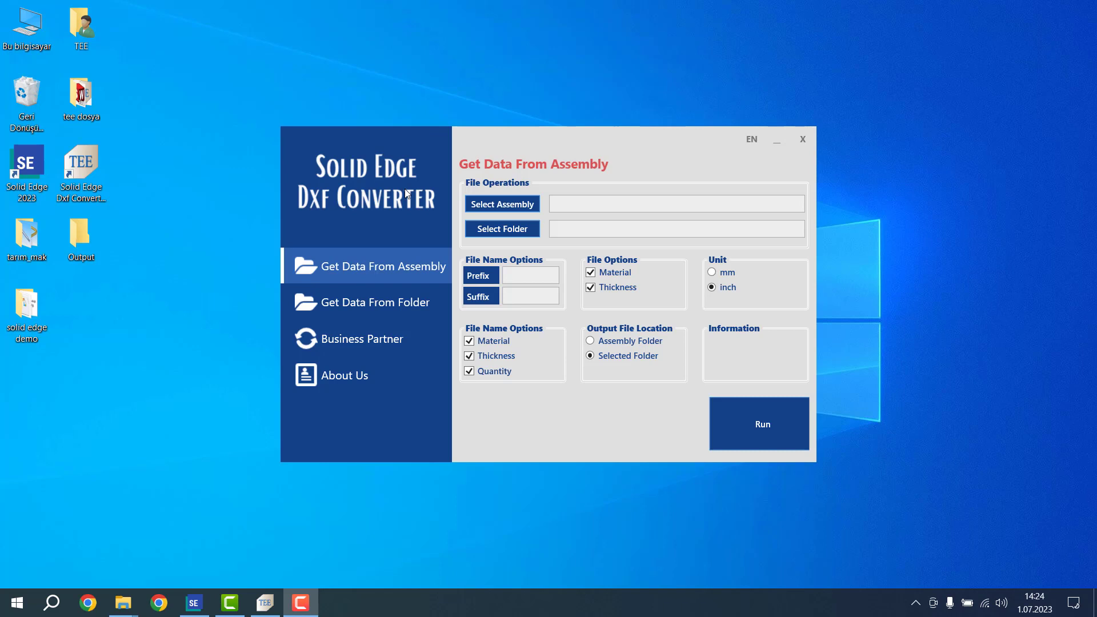
mouse_move(404, 185)
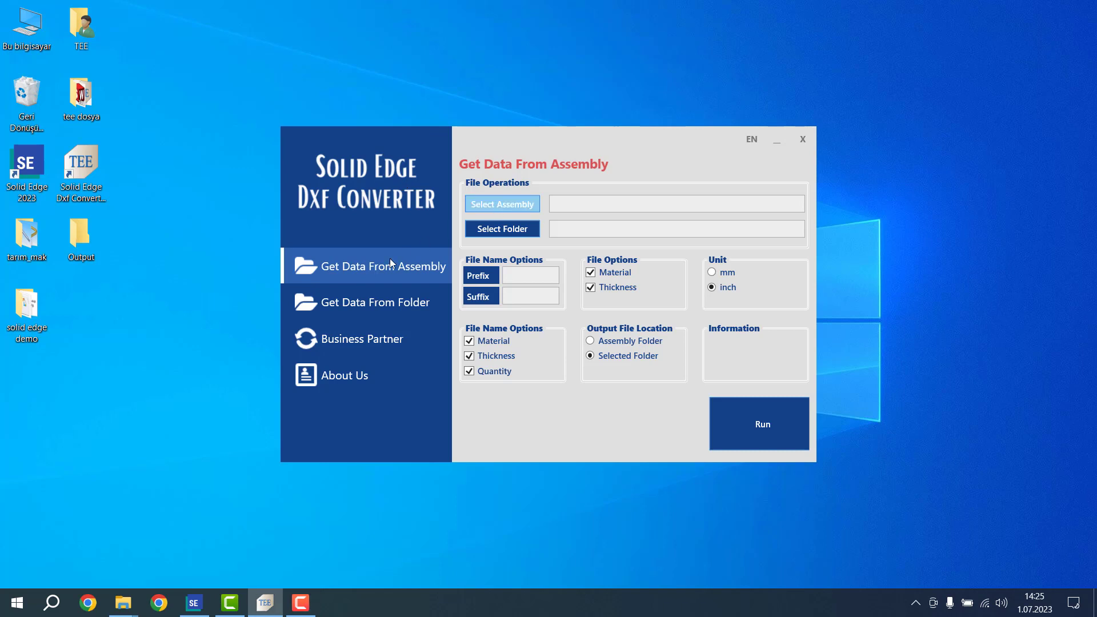
- Load the 417-00-003_02.asm assembly as the conversion source
left_click(502, 203)
type("417-00-003_02")
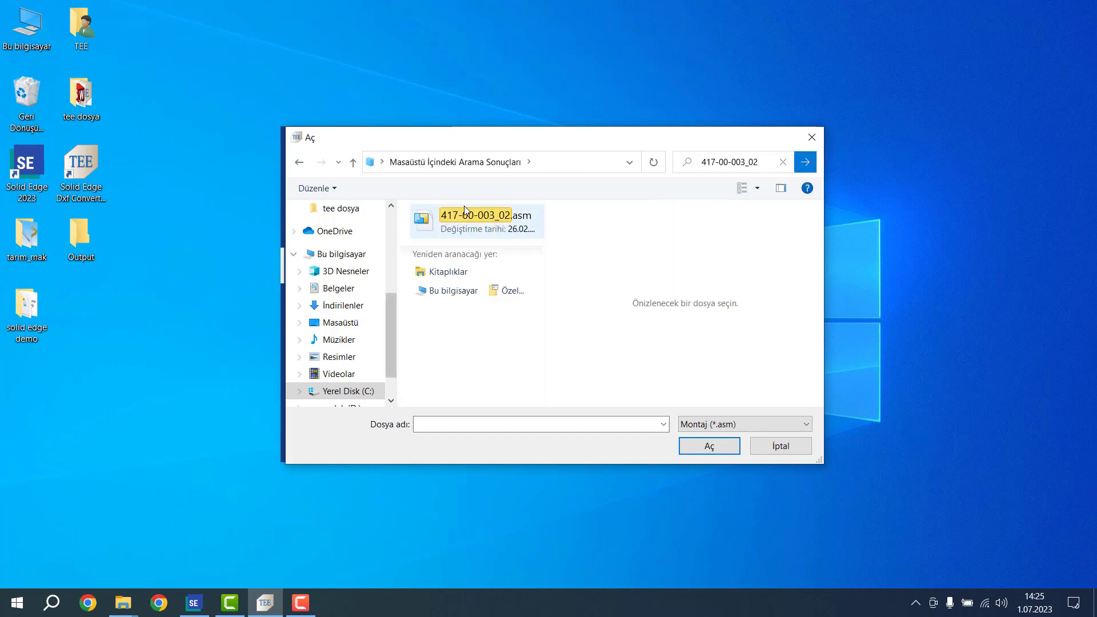
left_click(709, 446)
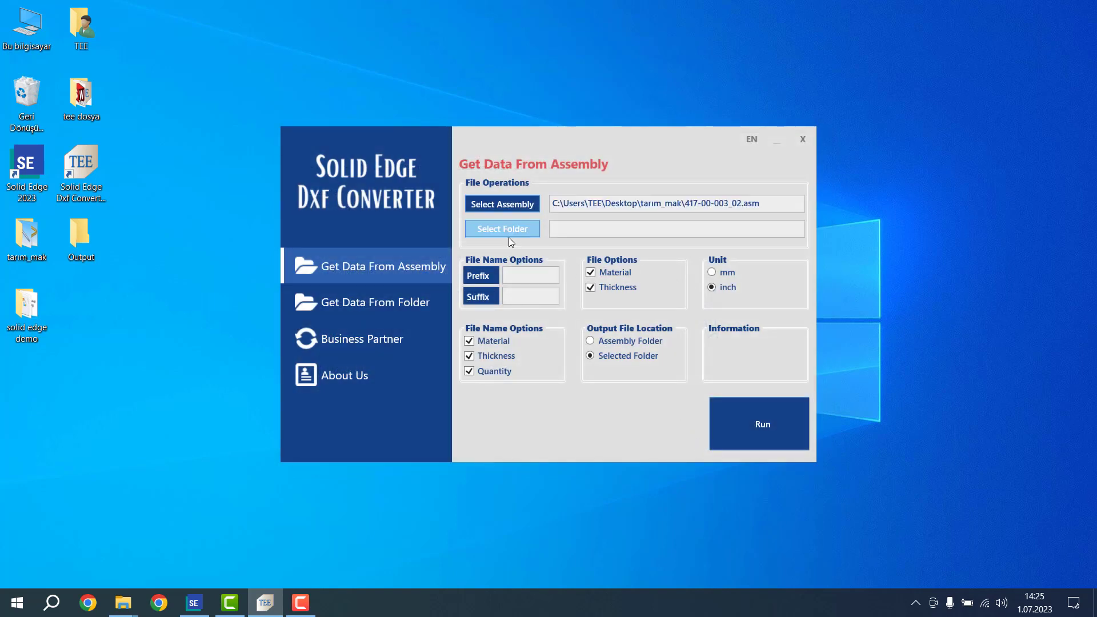
- Set the Desktop Output folder as the DXF export destination
left_click(502, 229)
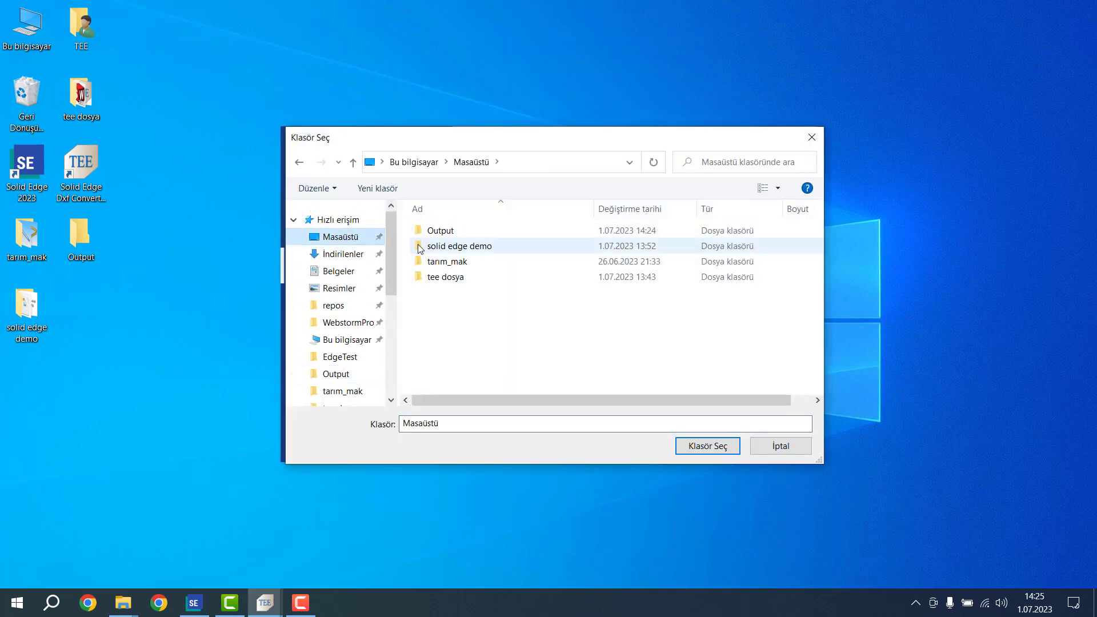
left_click(441, 231)
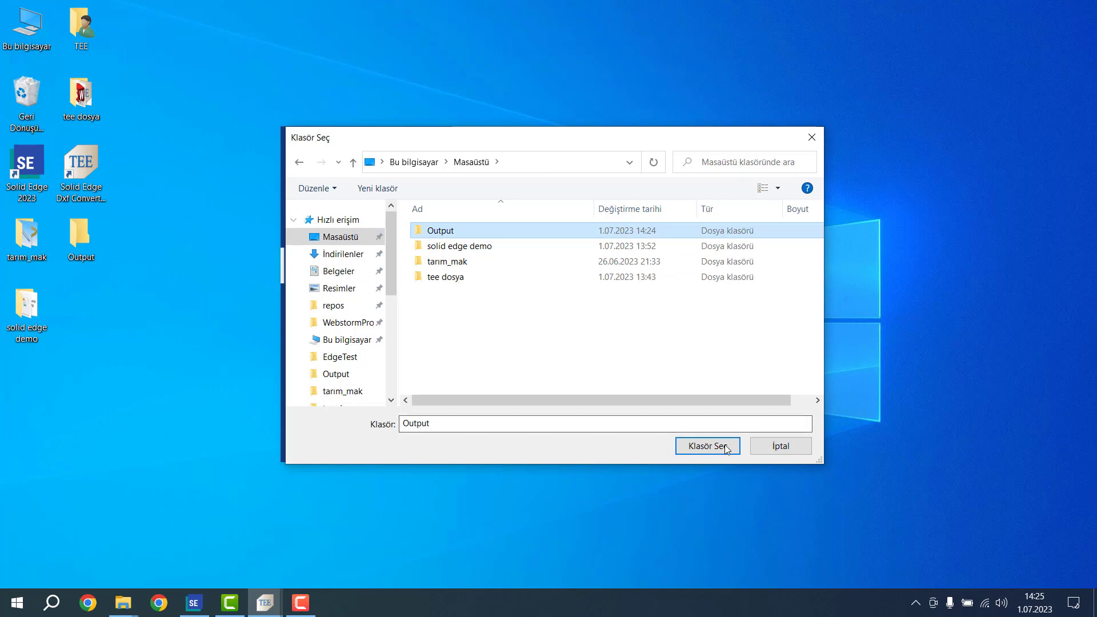
left_click(707, 445)
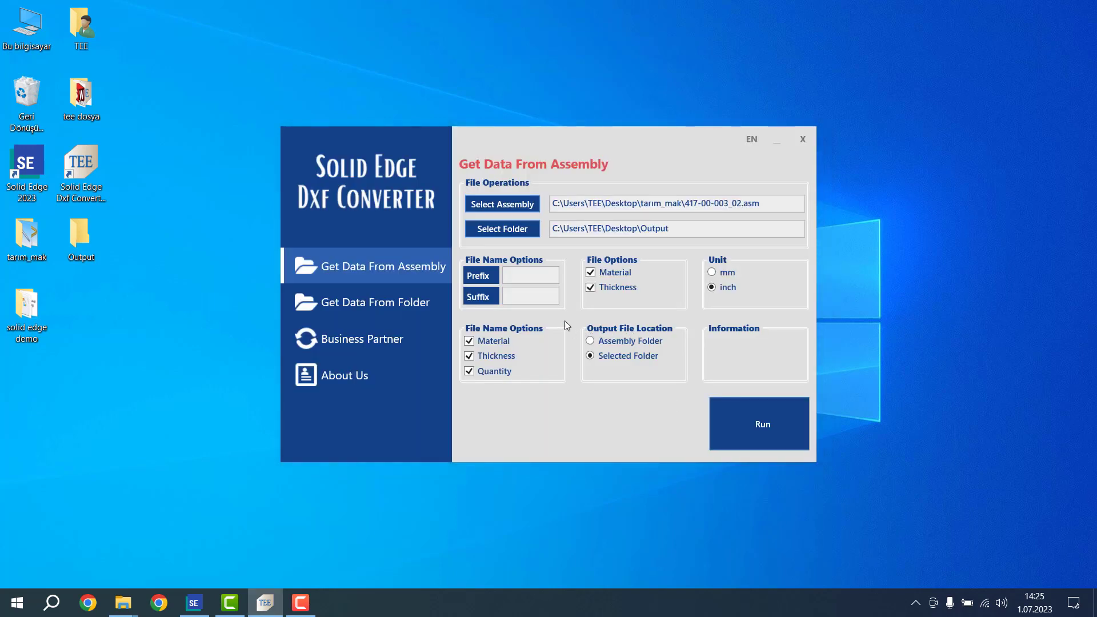
- Enable Material and Thickness file options, keep Quantity in file names, and set the unit to mm
left_click(530, 295)
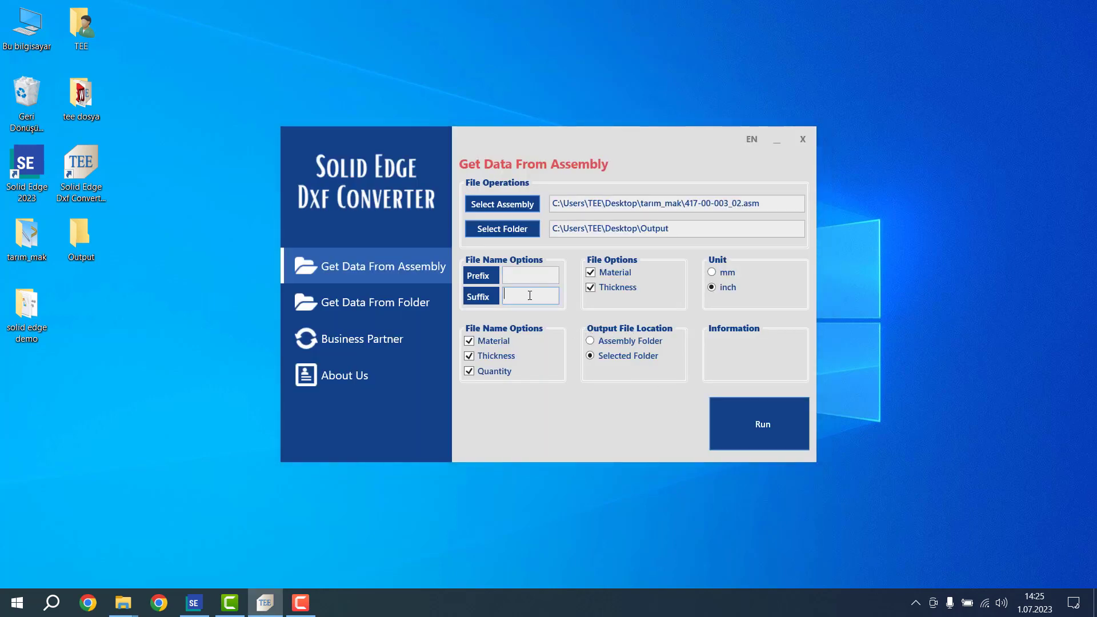
mouse_move(608, 286)
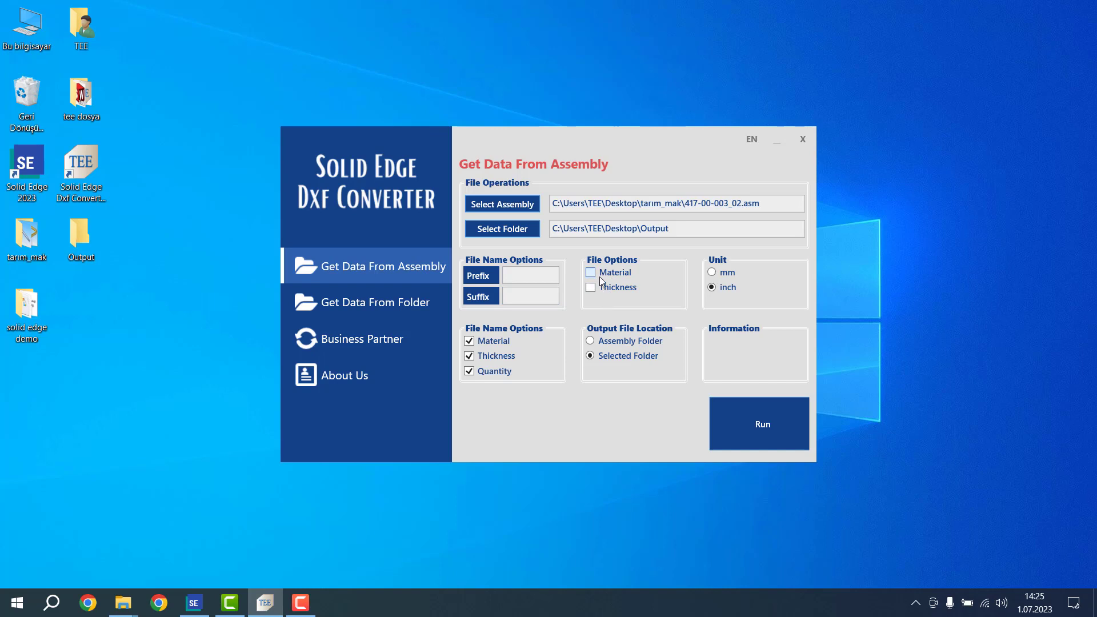
left_click(590, 272)
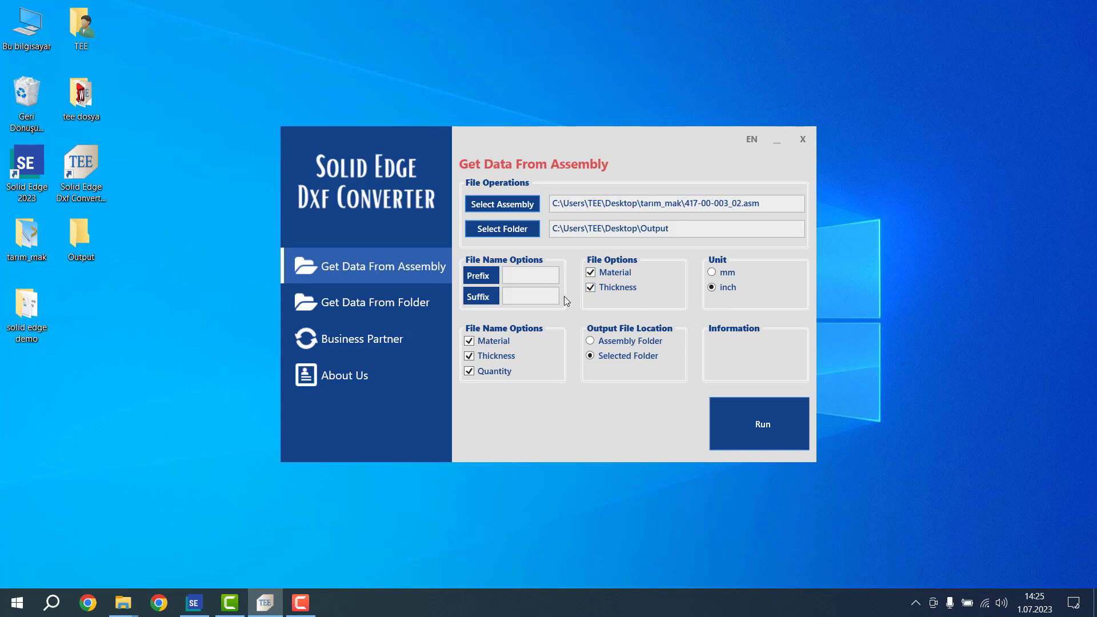
mouse_move(729, 277)
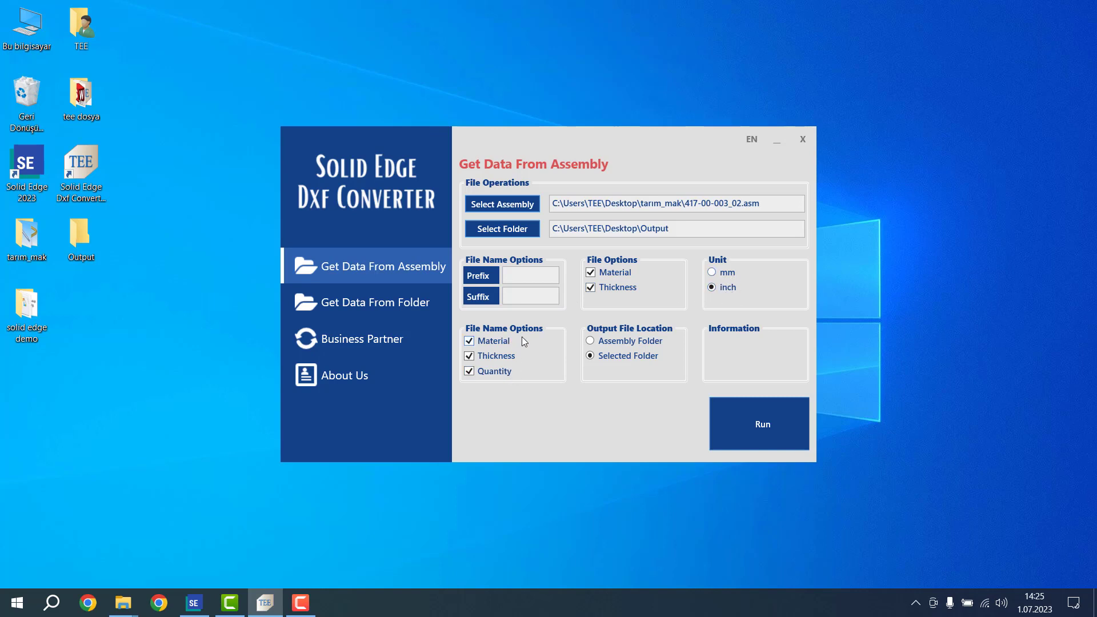
mouse_move(675, 320)
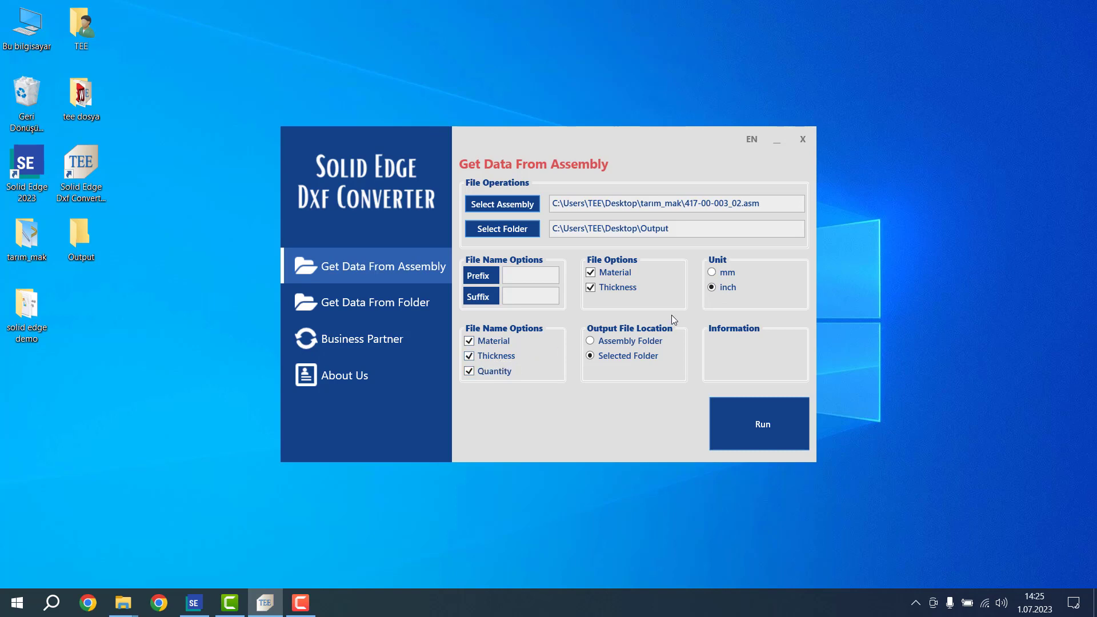
left_click(711, 272)
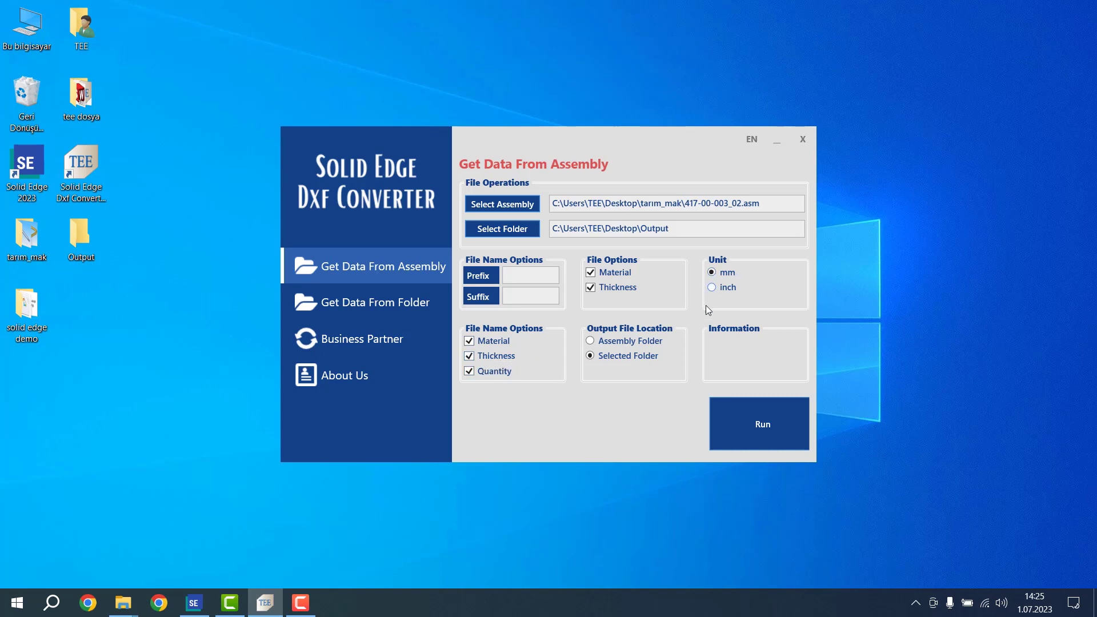
mouse_move(709, 300)
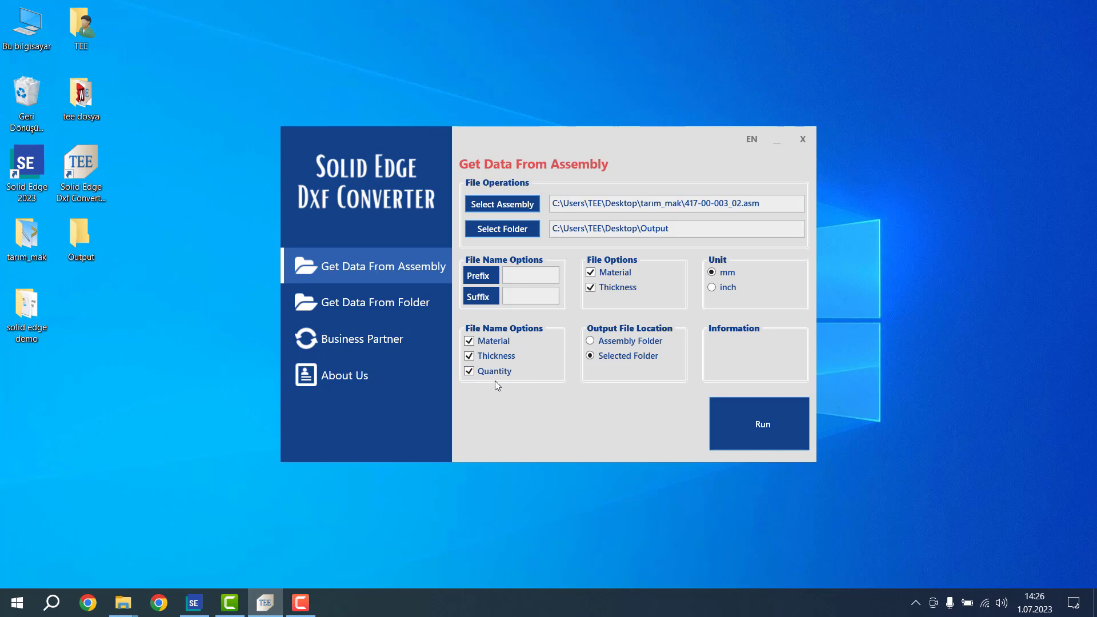
left_click(468, 370)
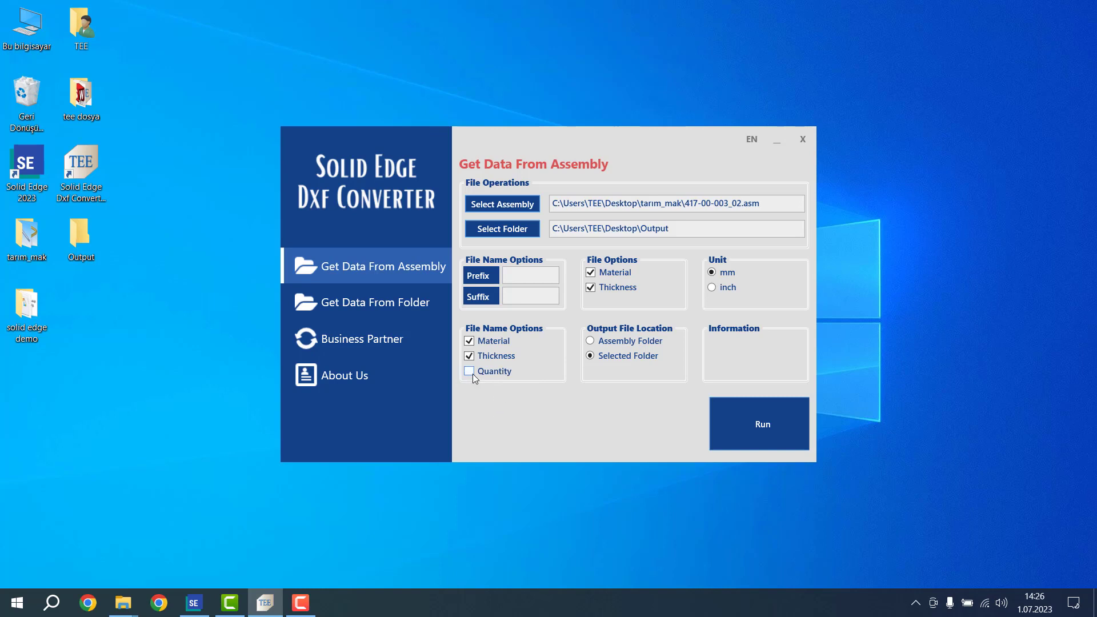
left_click(468, 371)
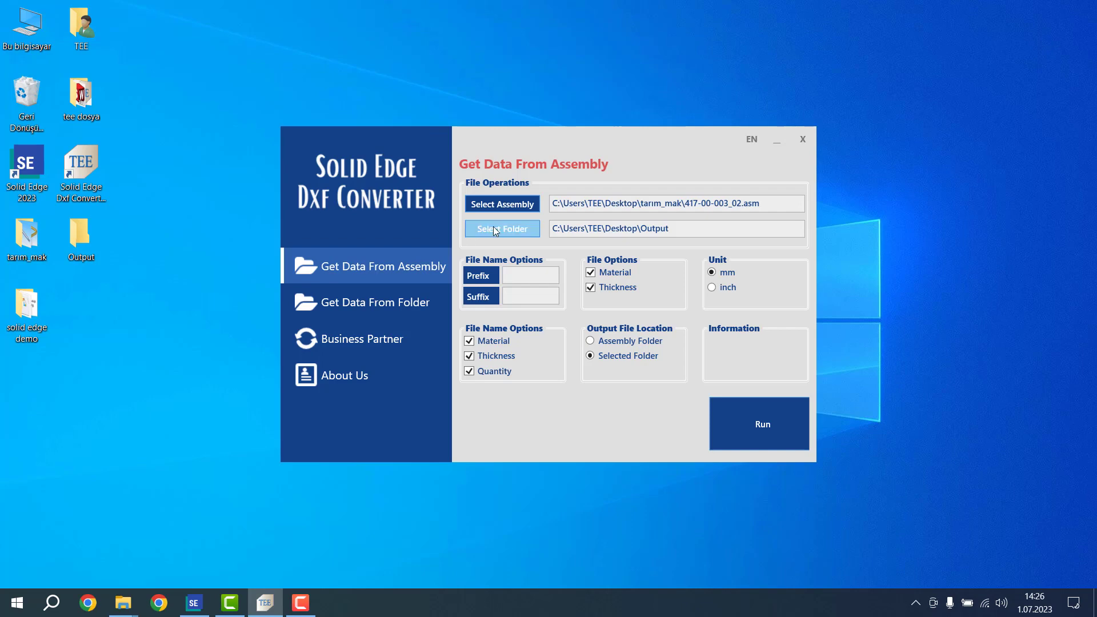
mouse_move(261, 331)
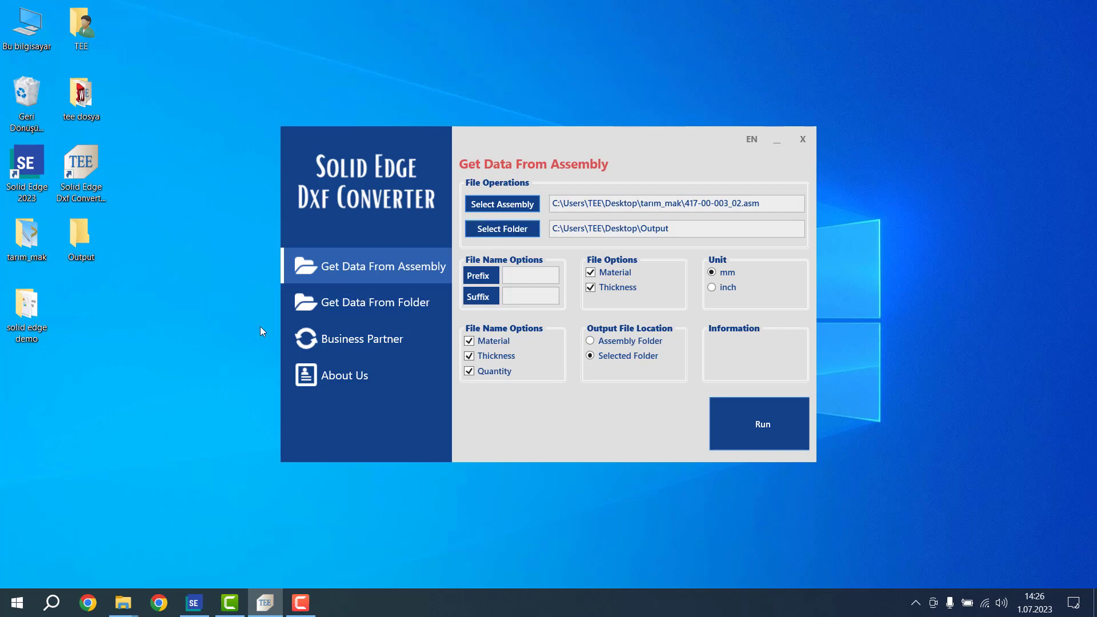
left_click(80, 234)
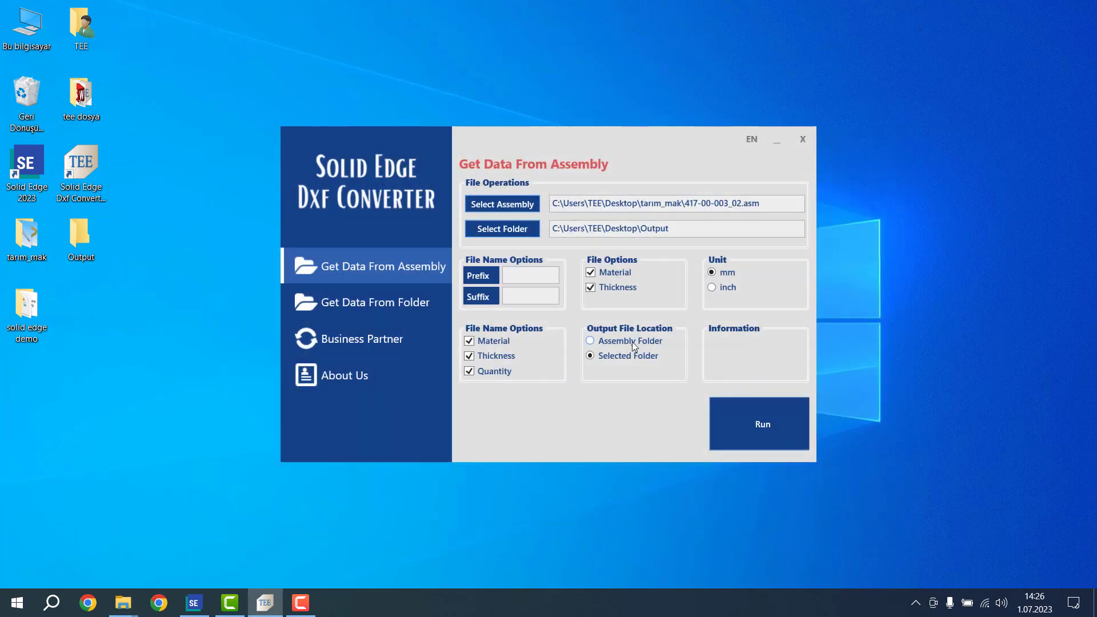
left_click(589, 341)
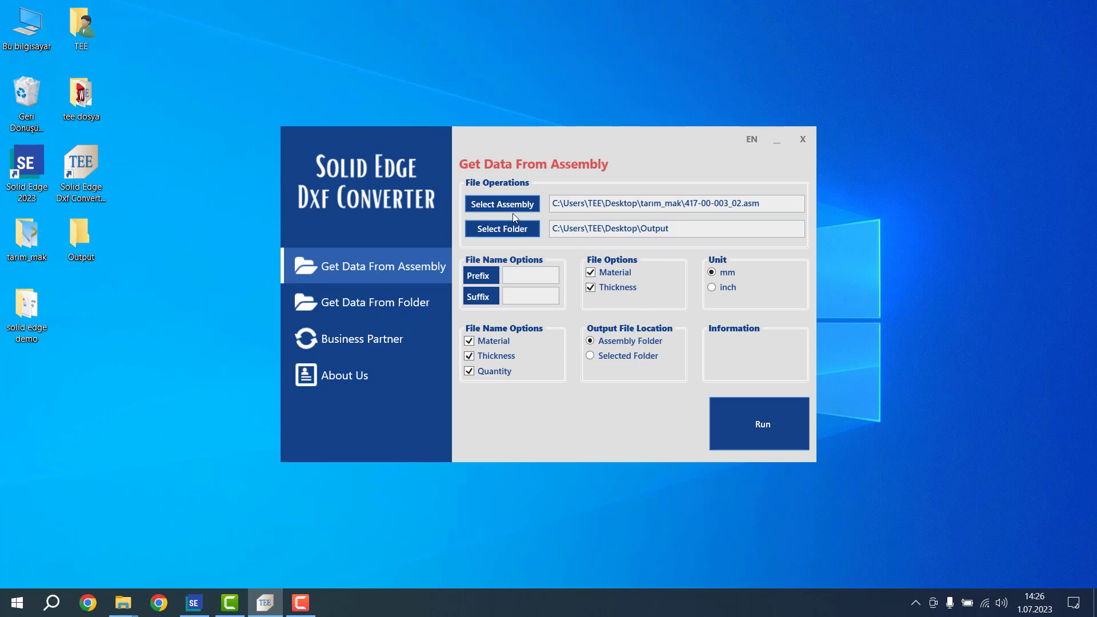
left_click(589, 356)
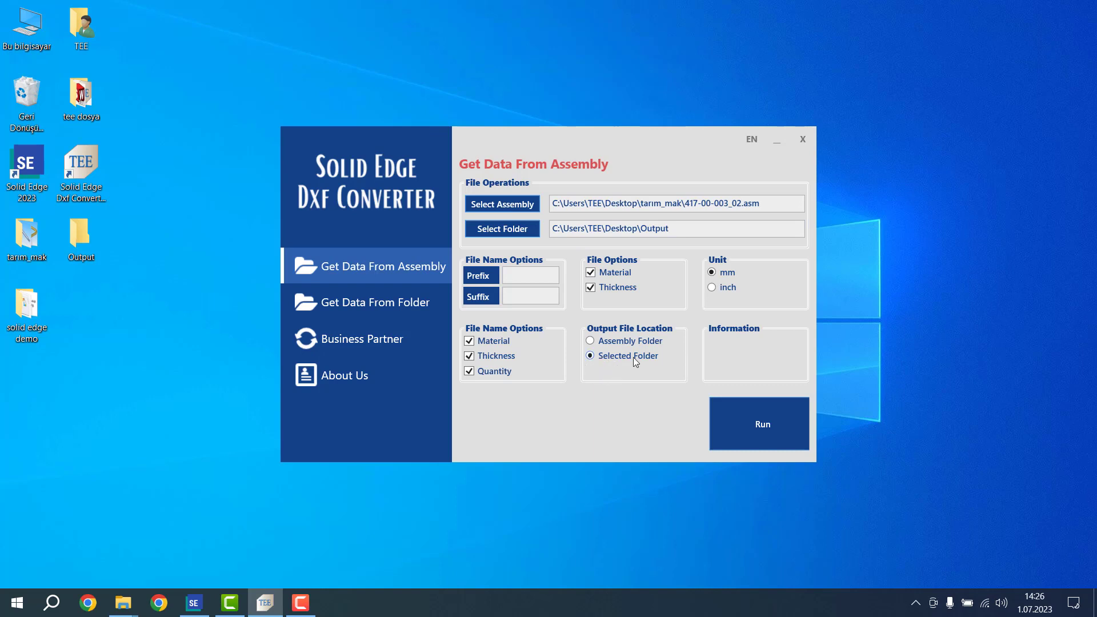
mouse_move(774, 440)
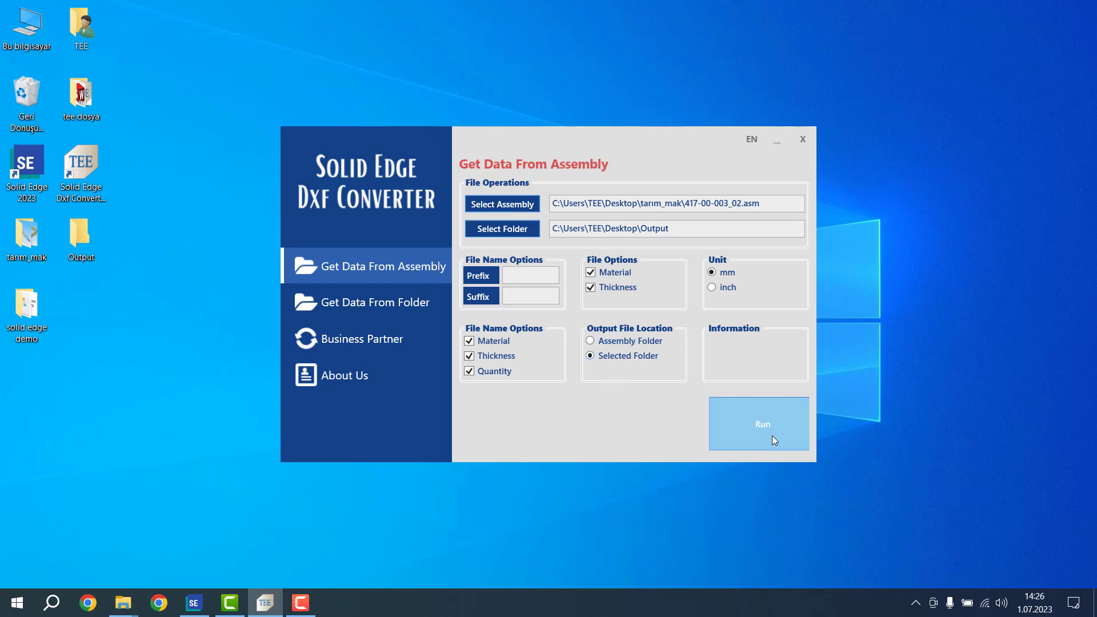
- Run the DXF export and let Solid Edge 2023 process the assembly's parts to completion
left_click(762, 424)
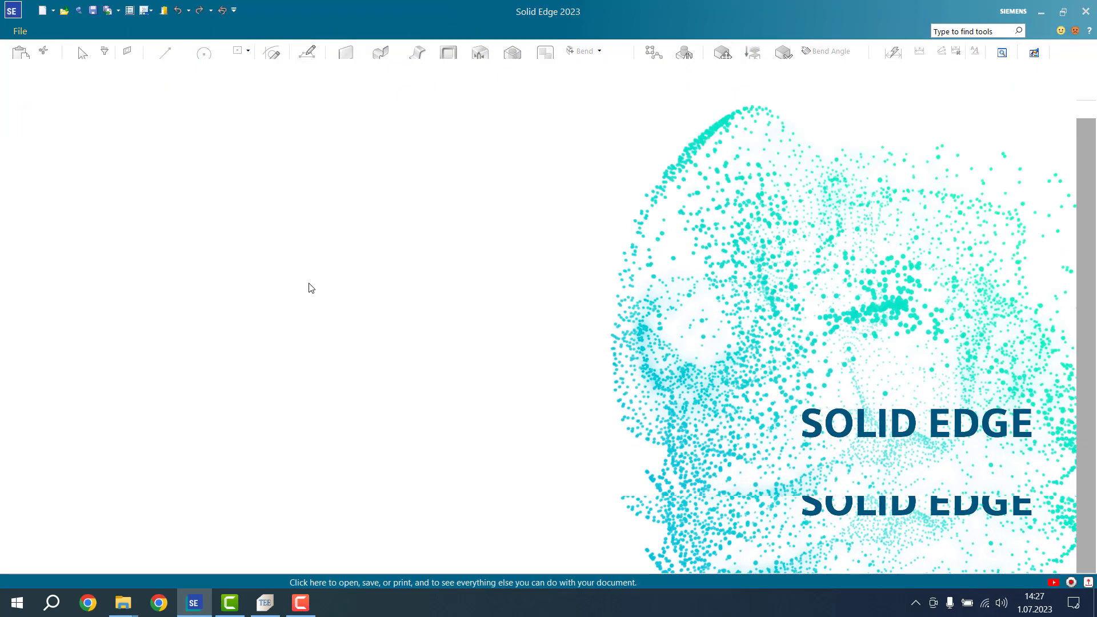
- View the Output folder's MS thickness folders and launch the Solid Edge.xlsx status report in Excel
left_click(19, 31)
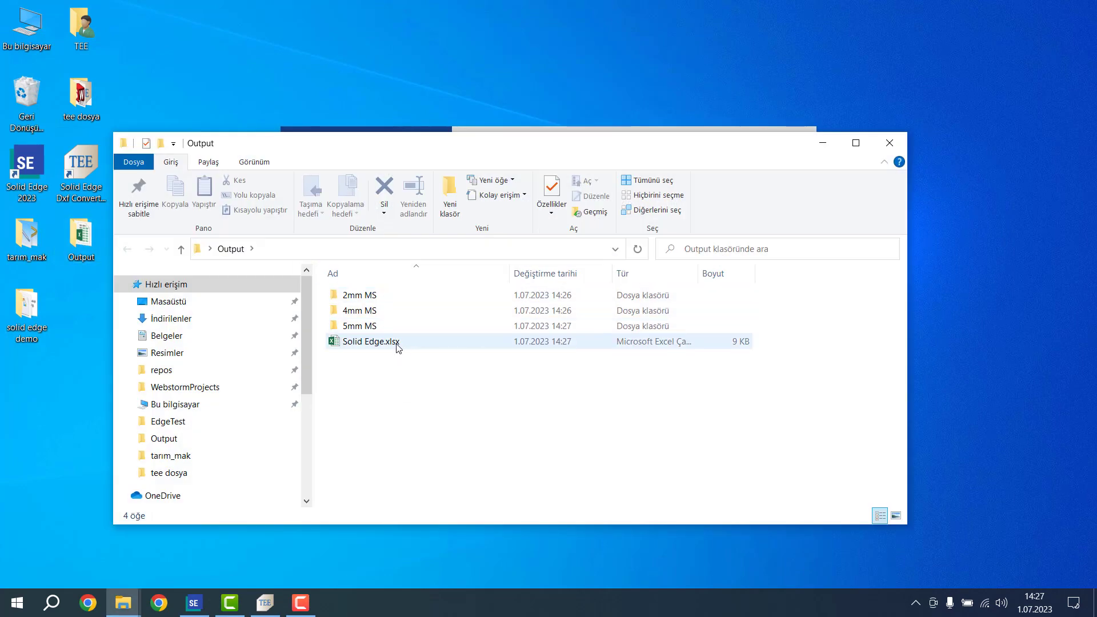
double_click(368, 341)
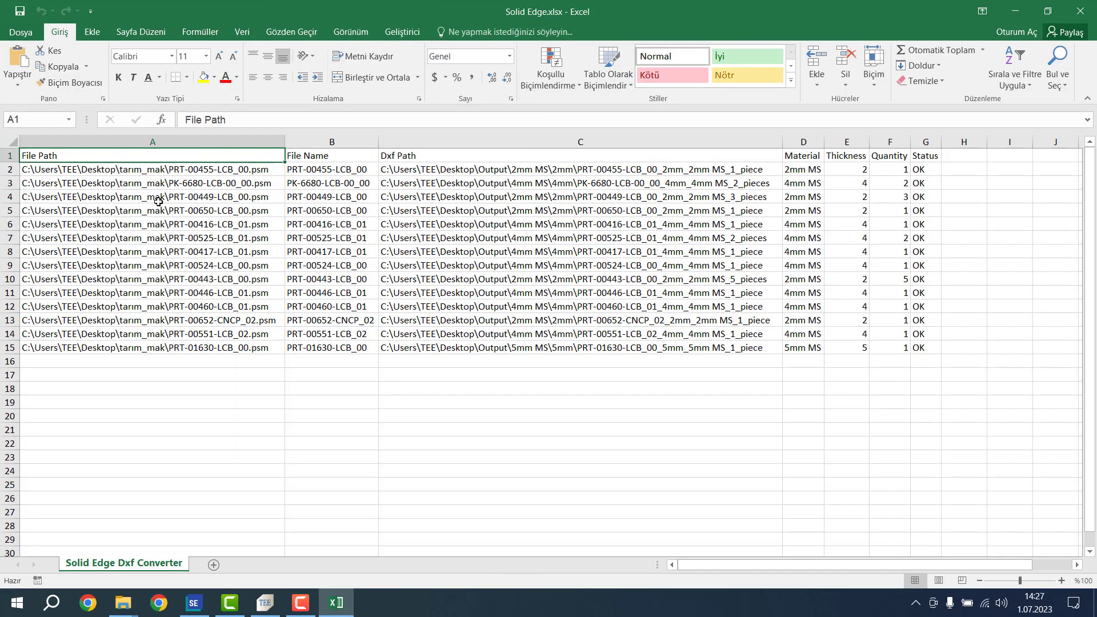
left_click_drag(152, 169, 152, 334)
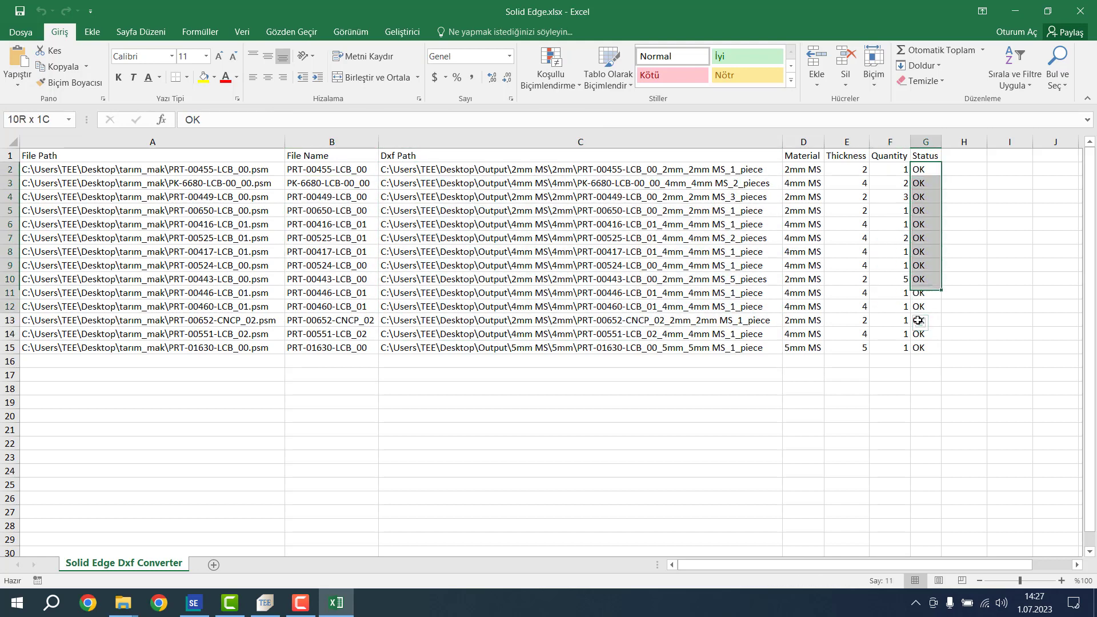
left_click(926, 169)
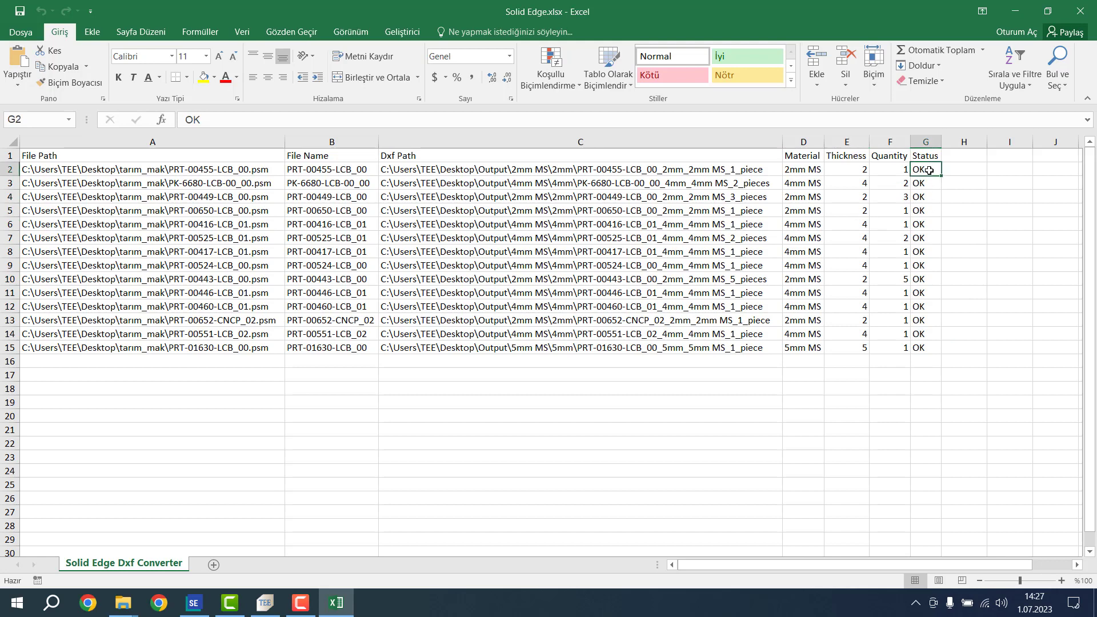
left_click(926, 196)
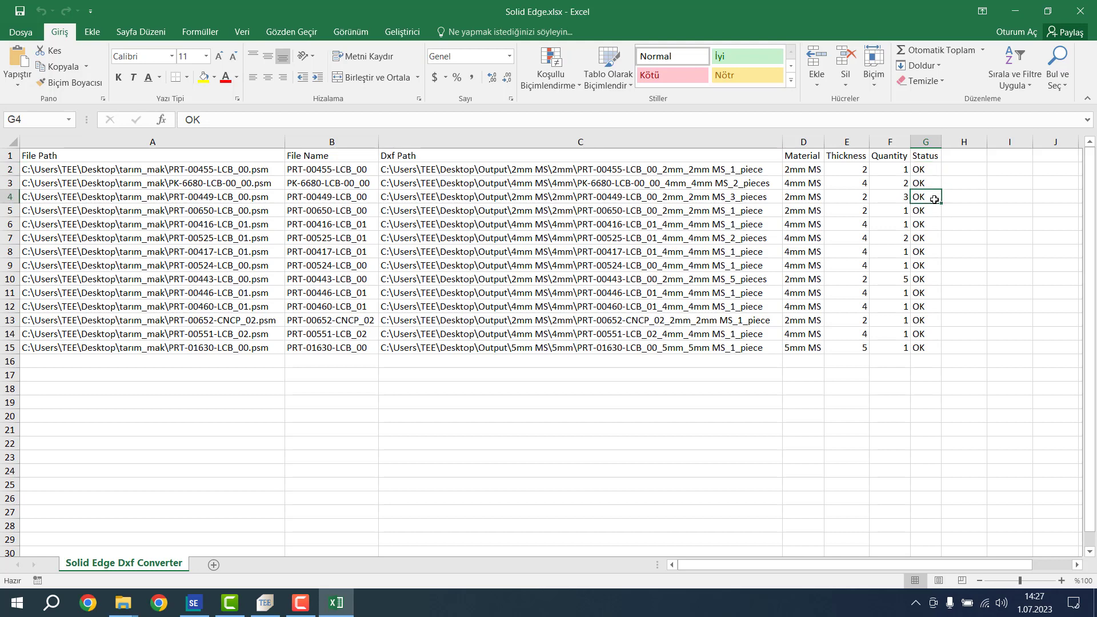
mouse_move(928, 207)
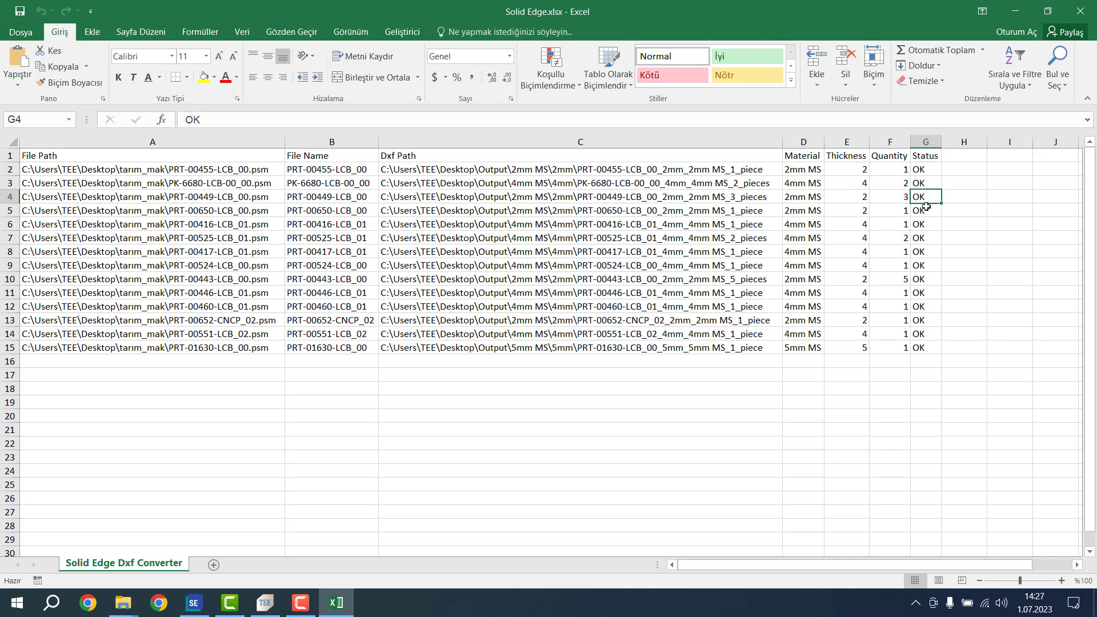
mouse_move(651, 283)
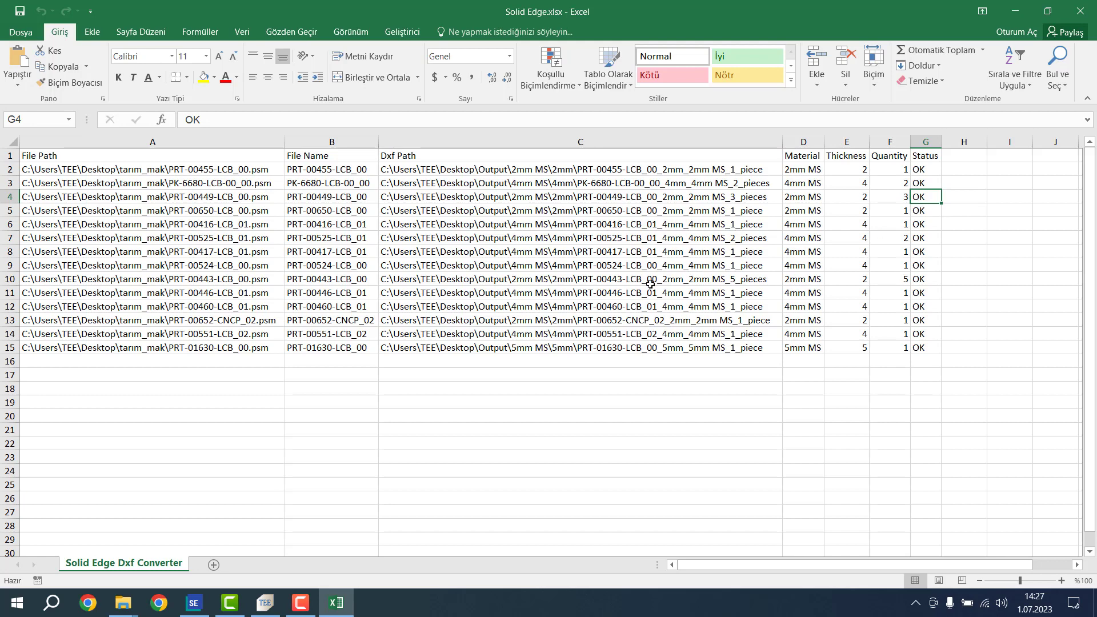
left_click(143, 170)
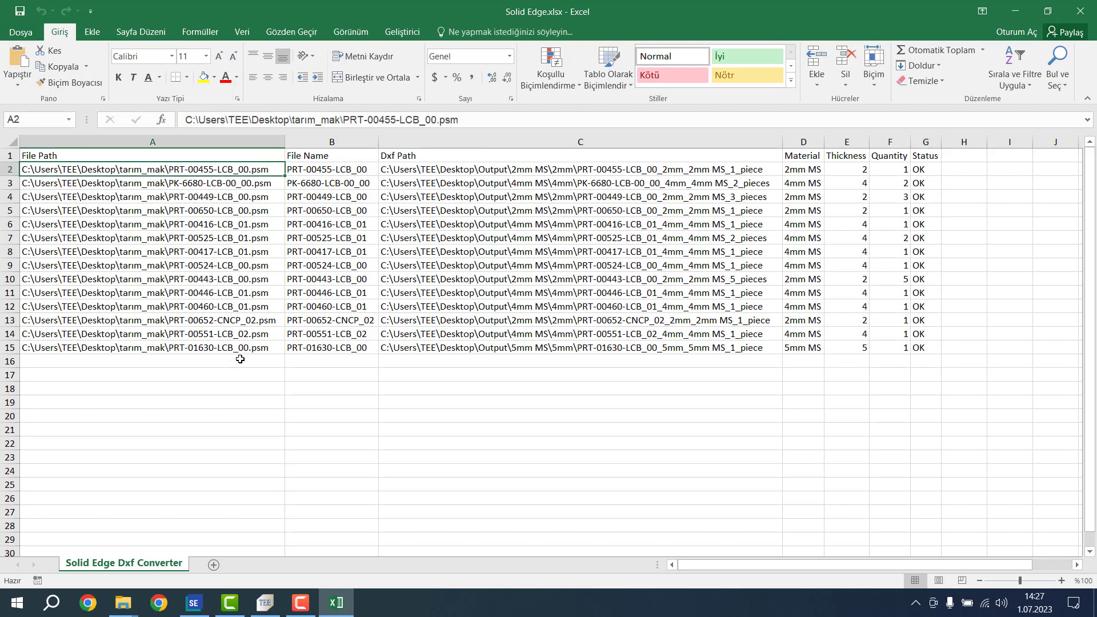
- Close the Solid Edge.xlsx report without keeping changes and return to the converter
type(".pa")
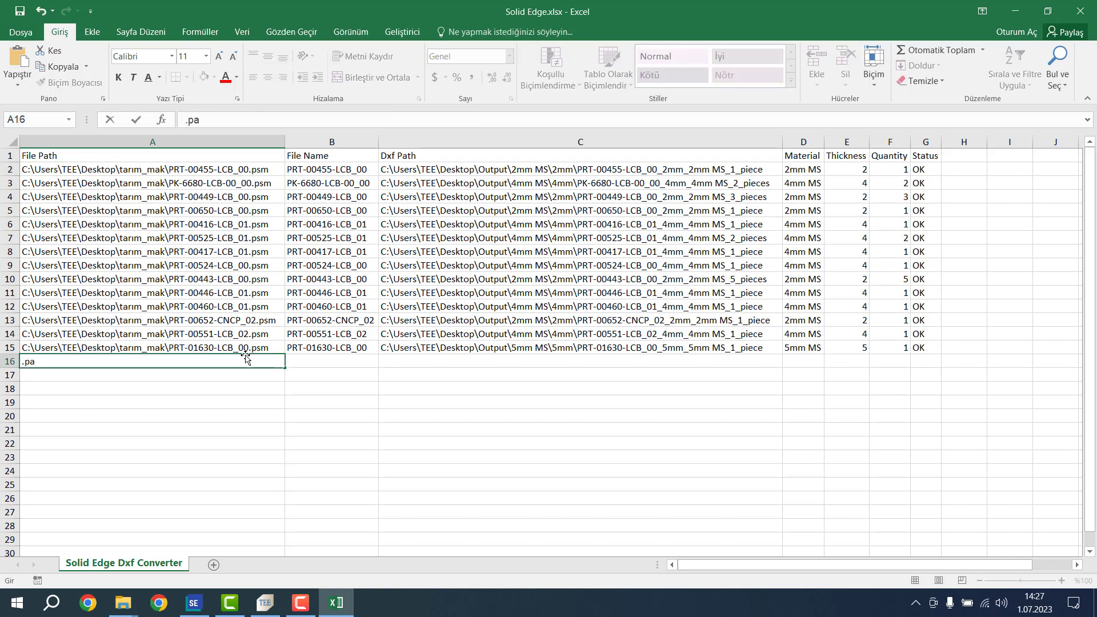
type("r")
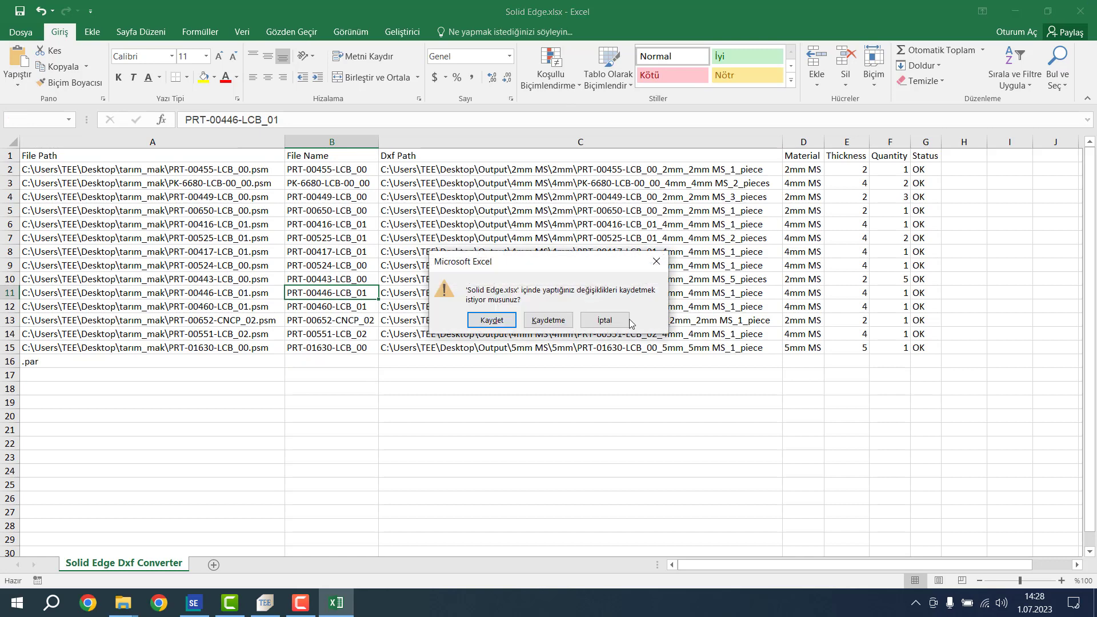
left_click(491, 320)
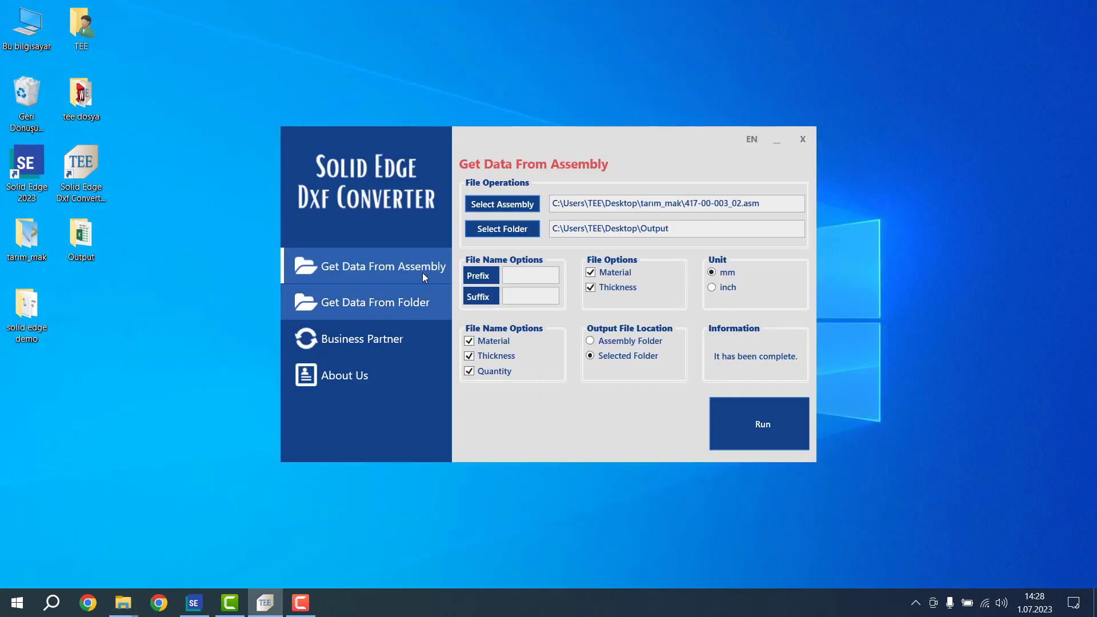
- Switch to Get Data From Folder mode and add the Desktop 'solid edge demo' folder as source
left_click(375, 302)
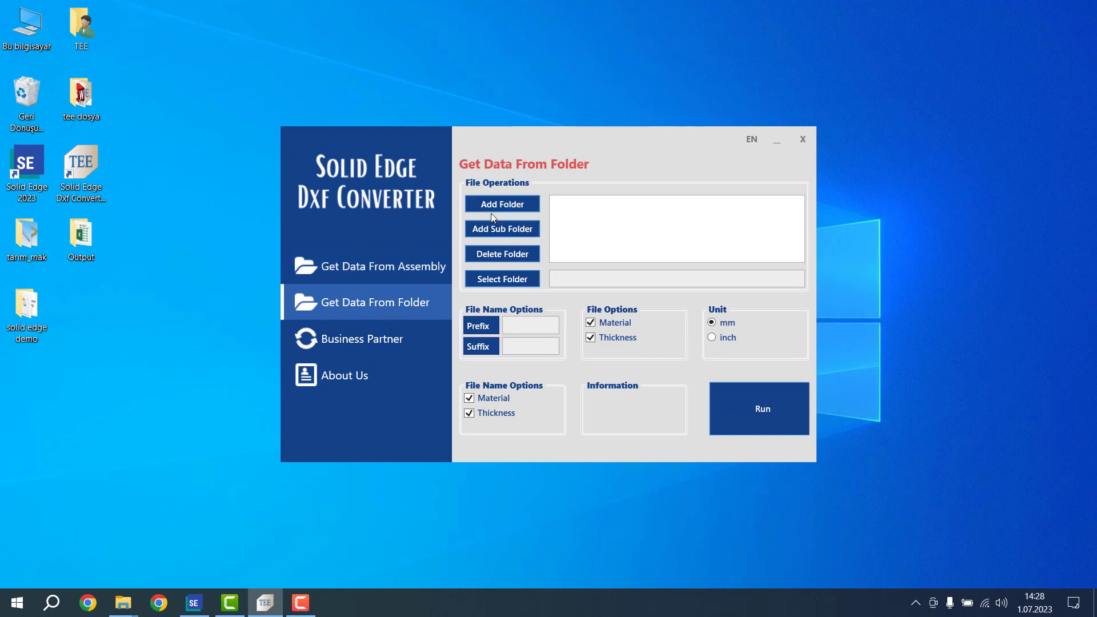
left_click(502, 203)
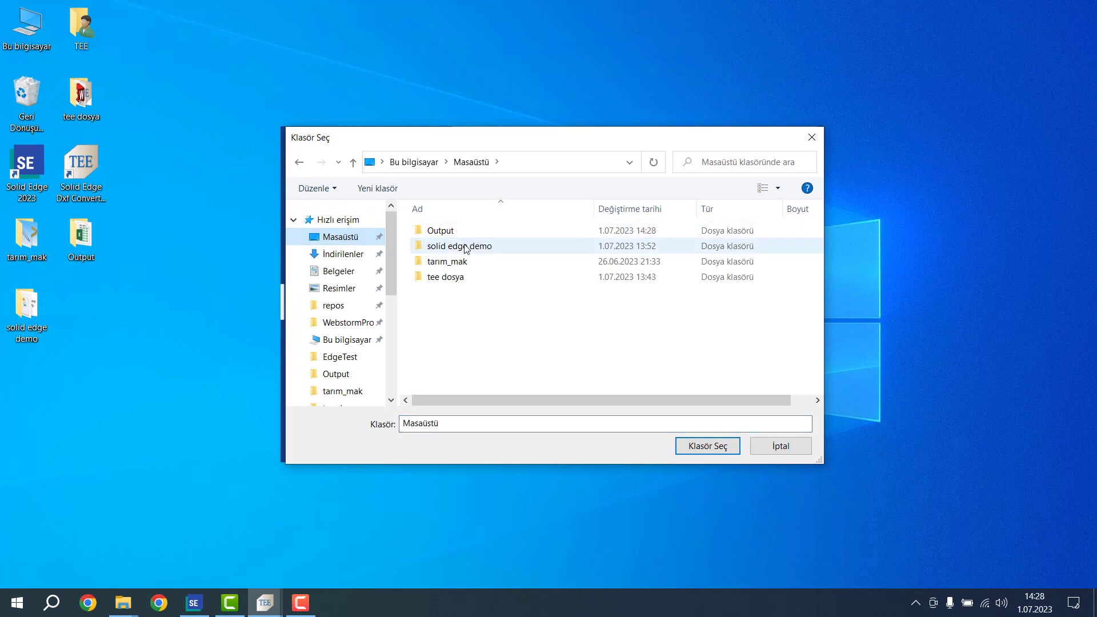
left_click(707, 446)
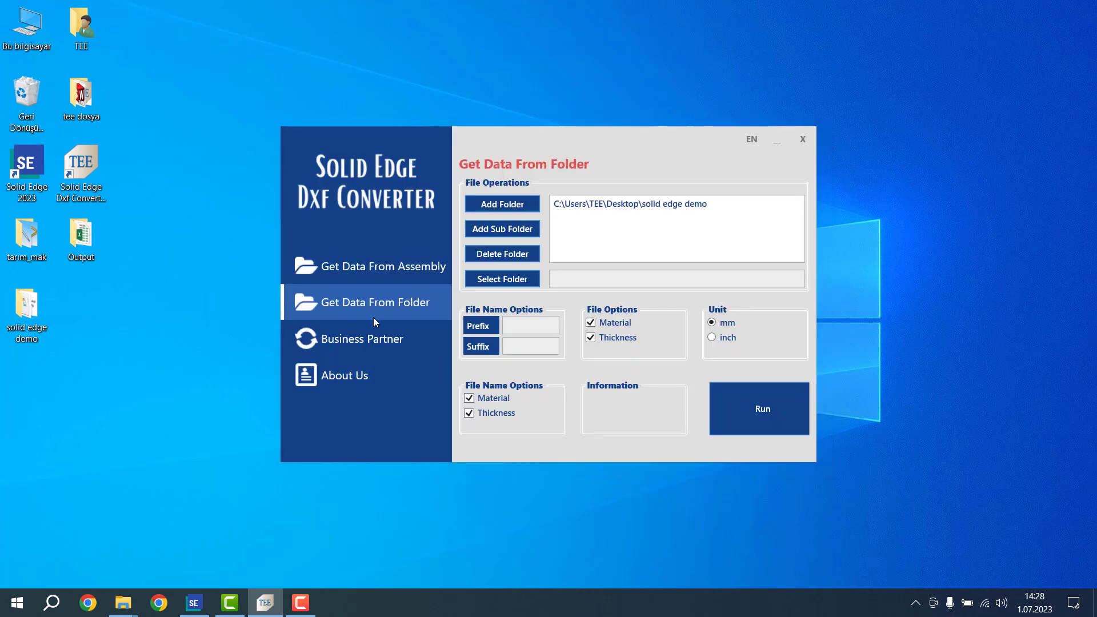
mouse_move(587, 238)
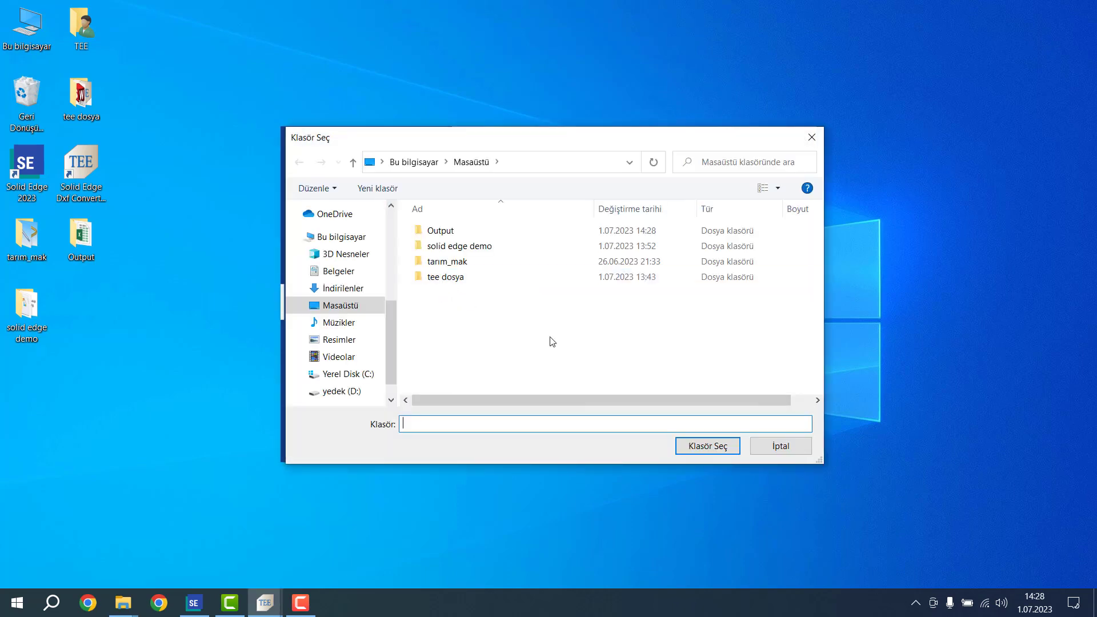
left_click(707, 446)
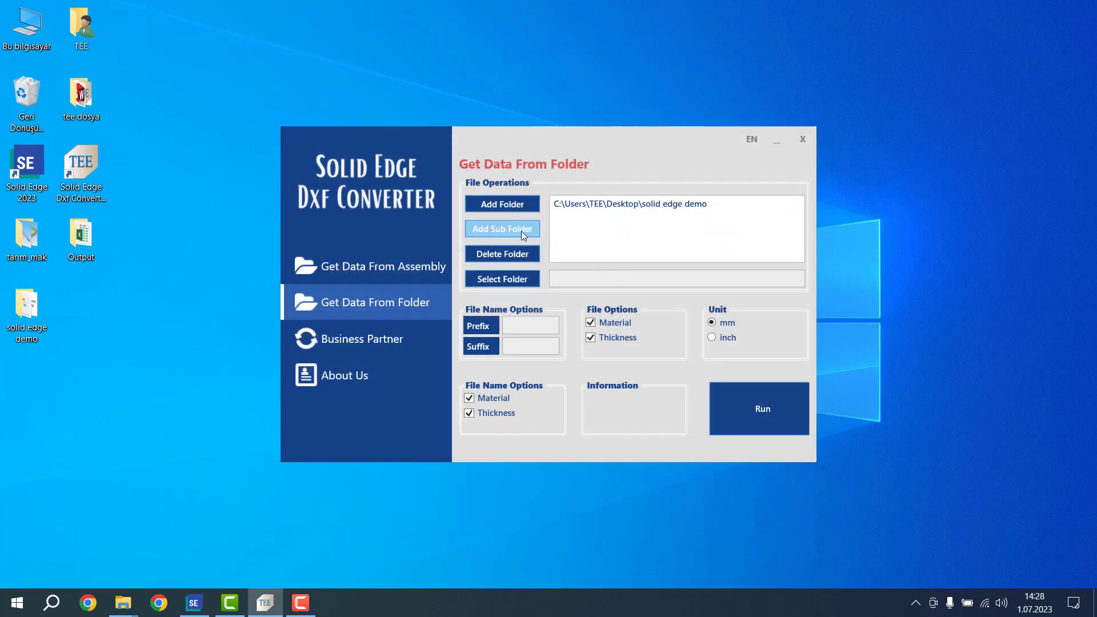
mouse_move(589, 246)
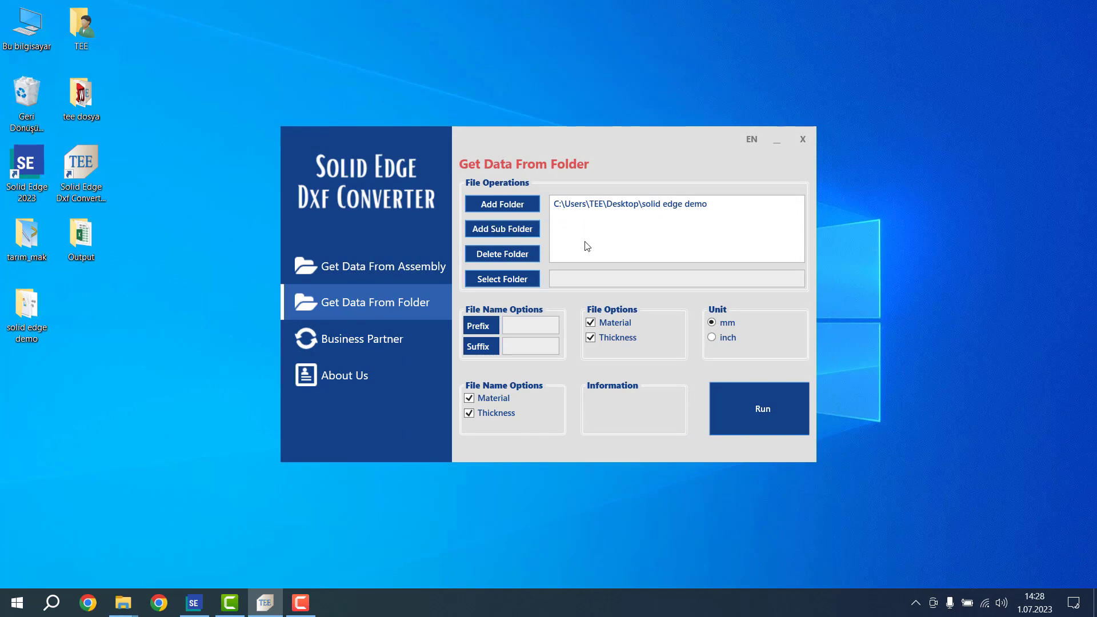
- Set the Output folder as the destination for the folder-based export
left_click(503, 204)
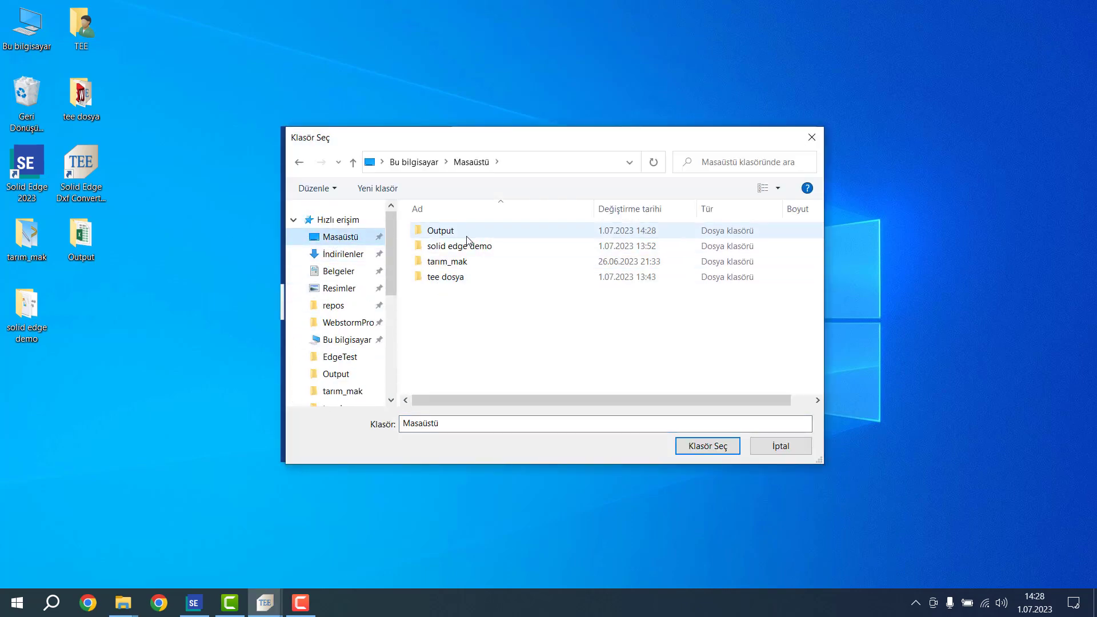
left_click(707, 446)
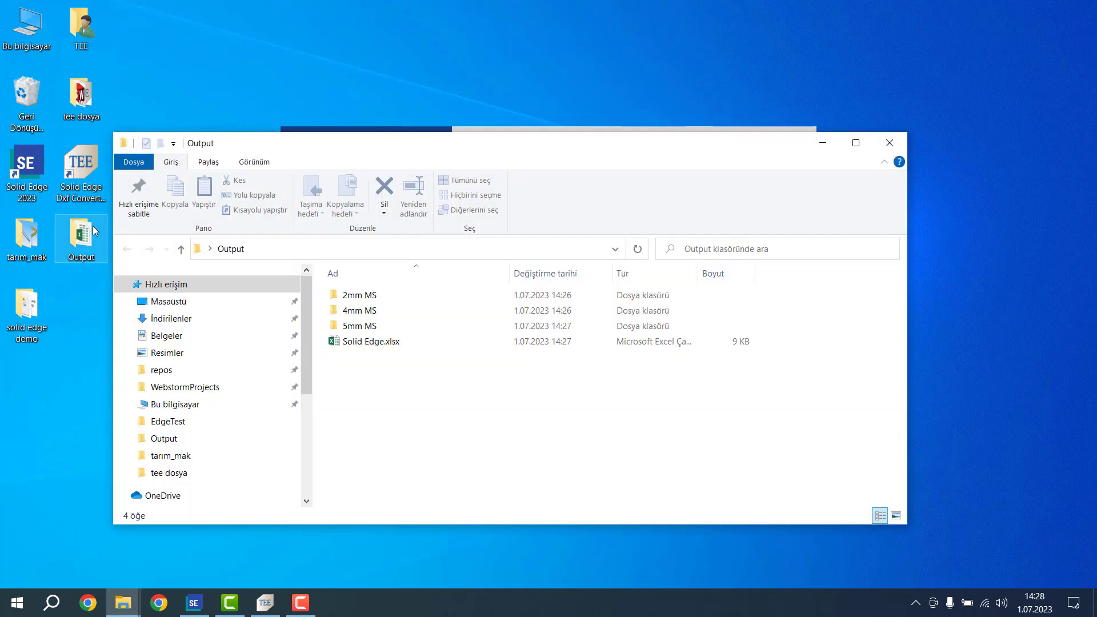
- Delete the earlier 2mm MS results so the Output folder is empty
right_click(360, 311)
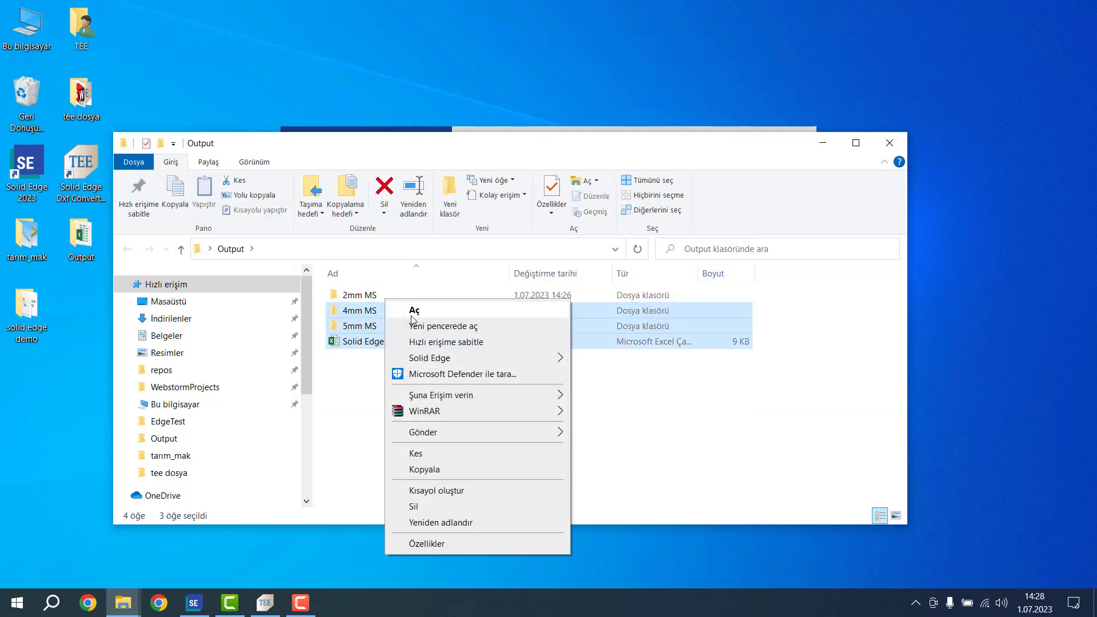
left_click(729, 277)
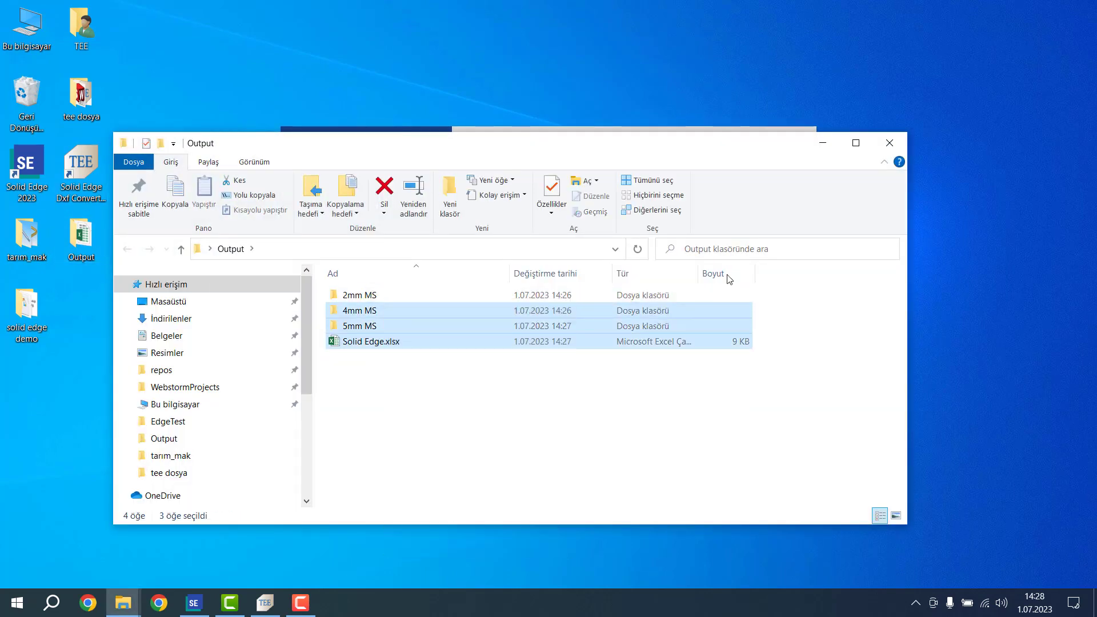
right_click(356, 295)
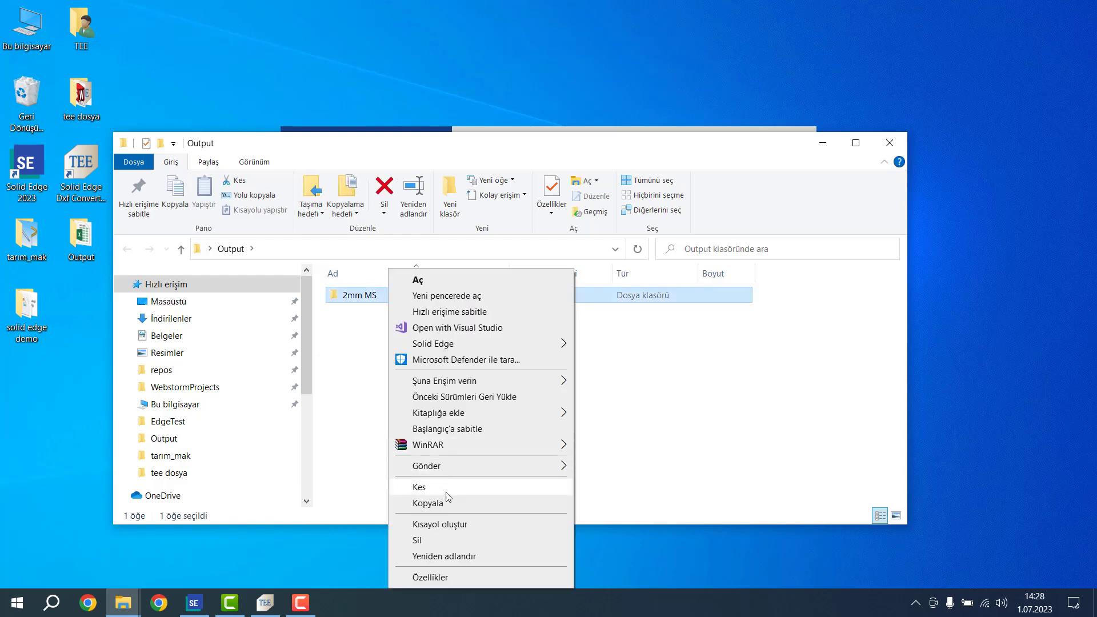
left_click(424, 540)
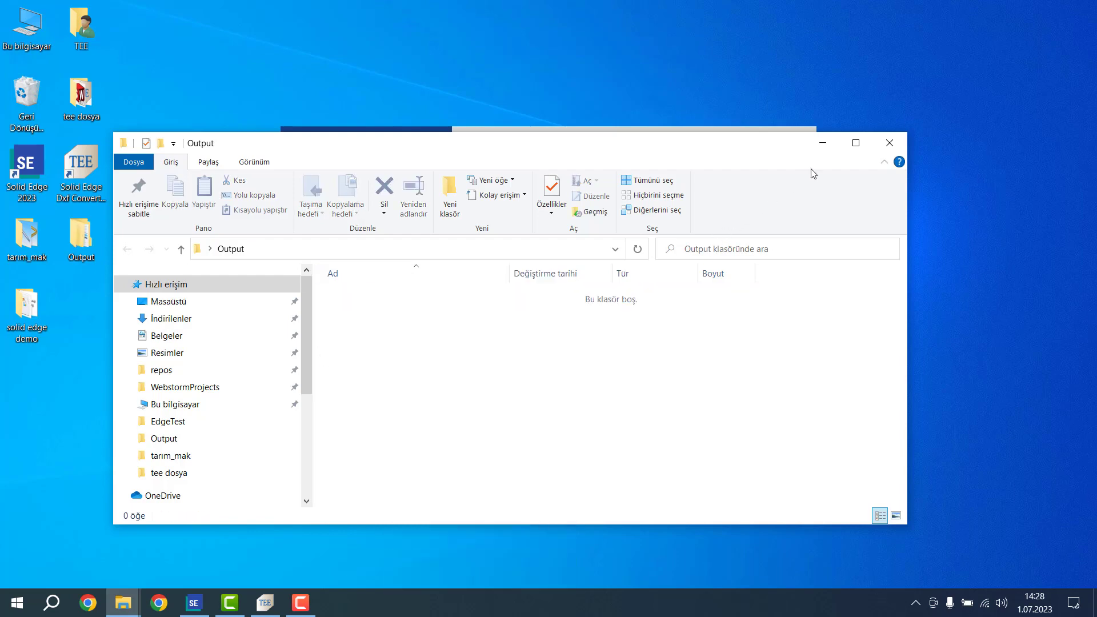
- Enter '_prefix' and '_suffix' for output file names and run the demo folder conversion
left_click(265, 602)
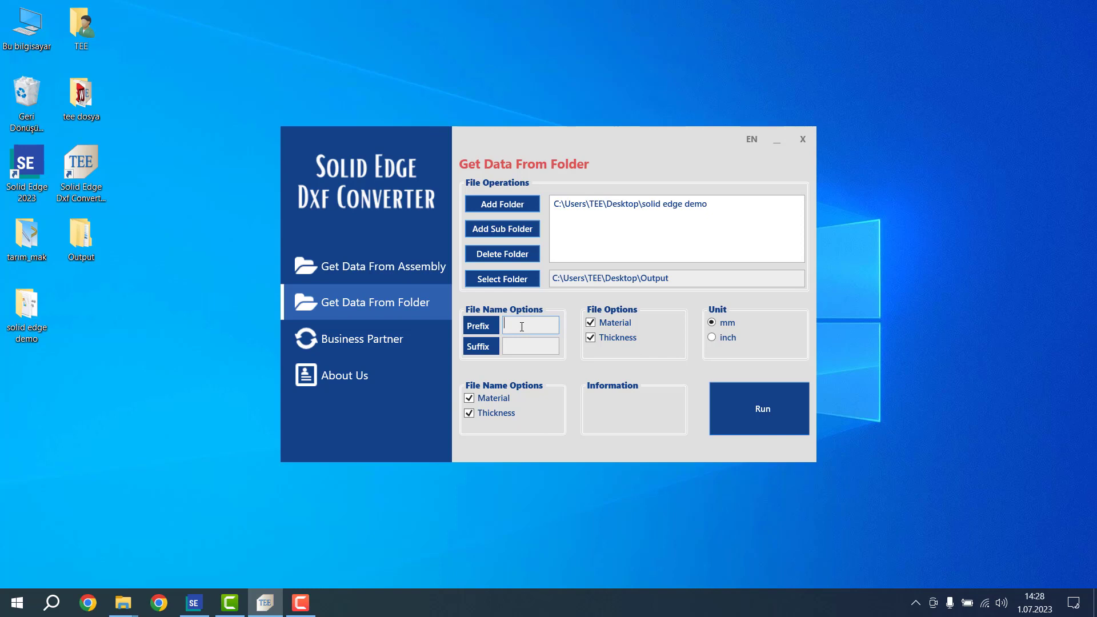
type("_prefix")
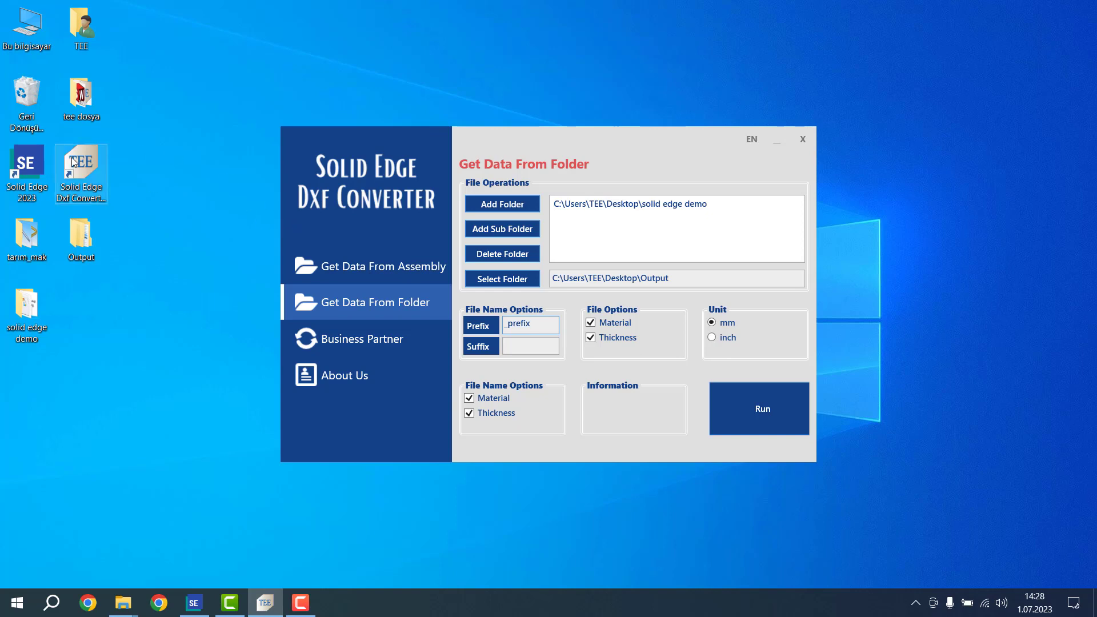
left_click(530, 346)
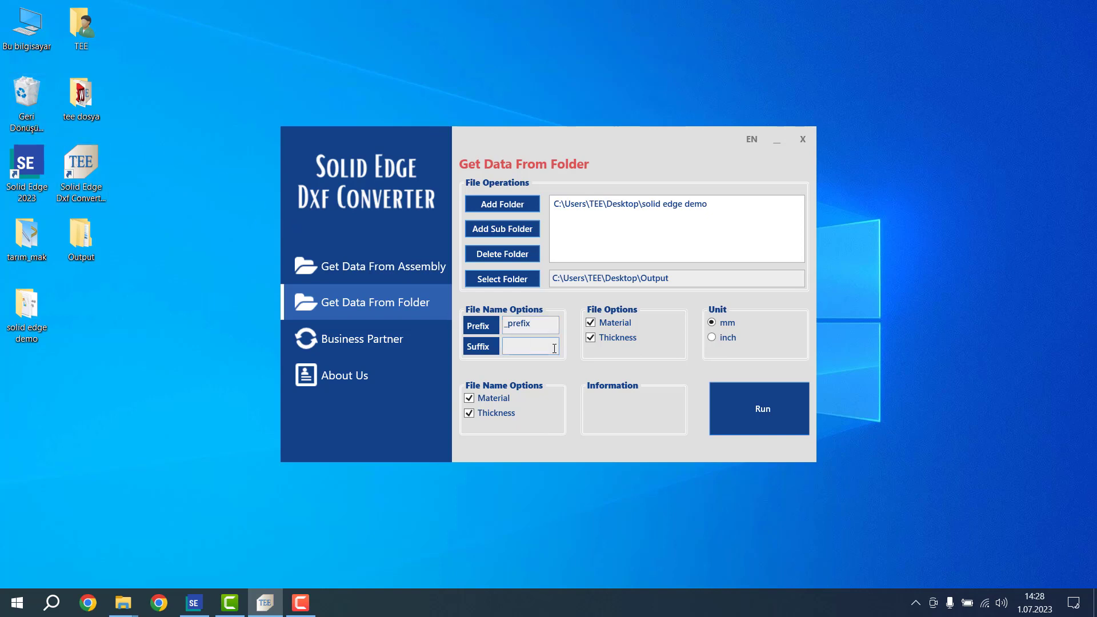
type("_suffix")
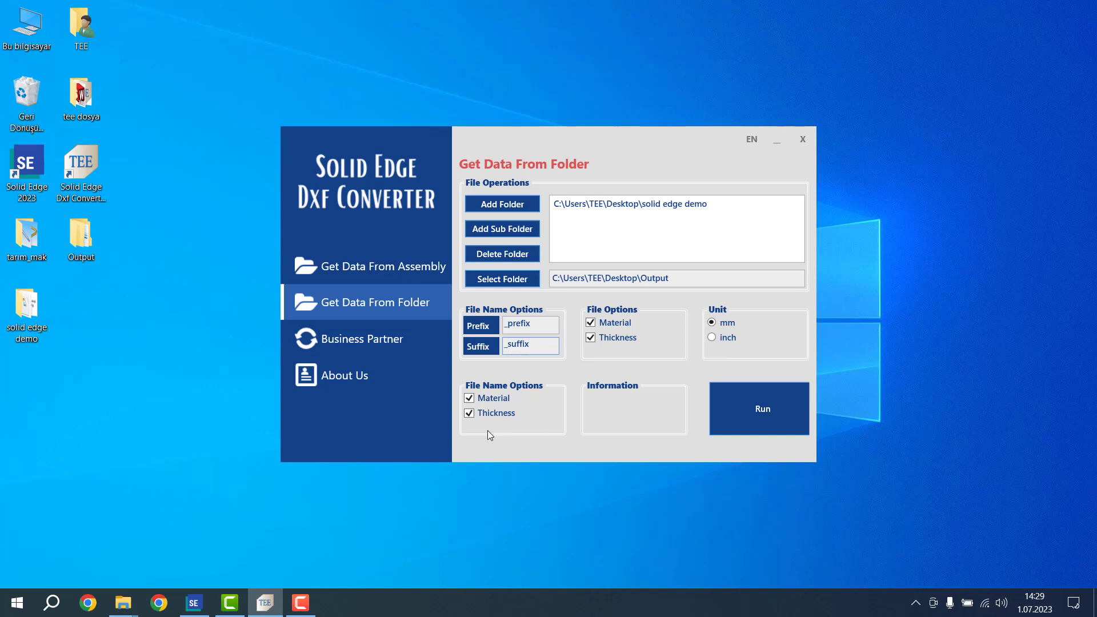
left_click(531, 345)
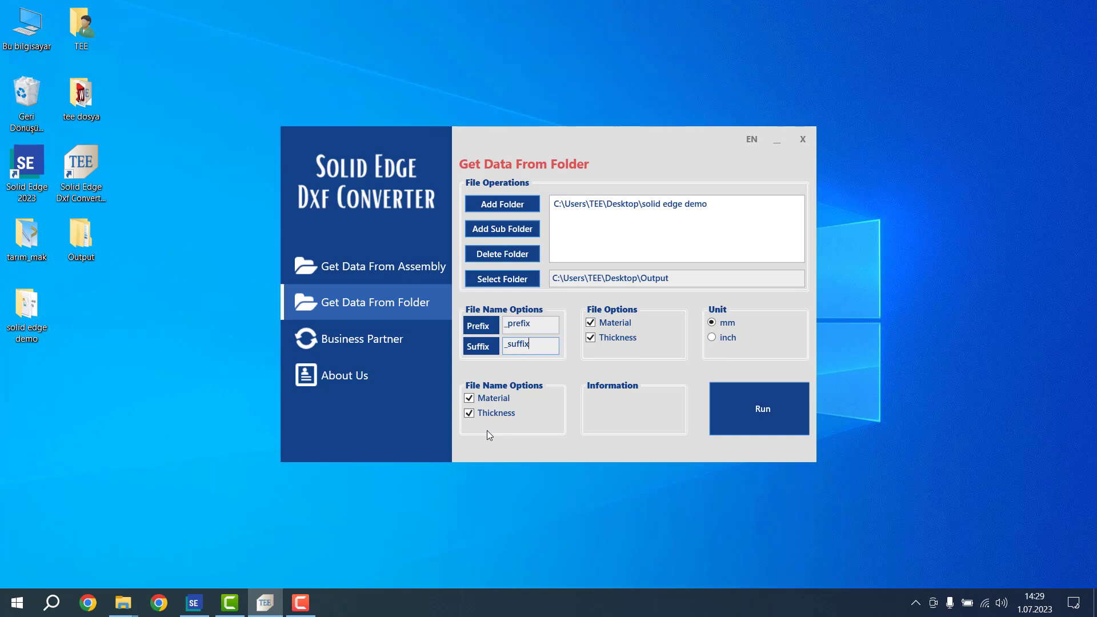
mouse_move(592, 224)
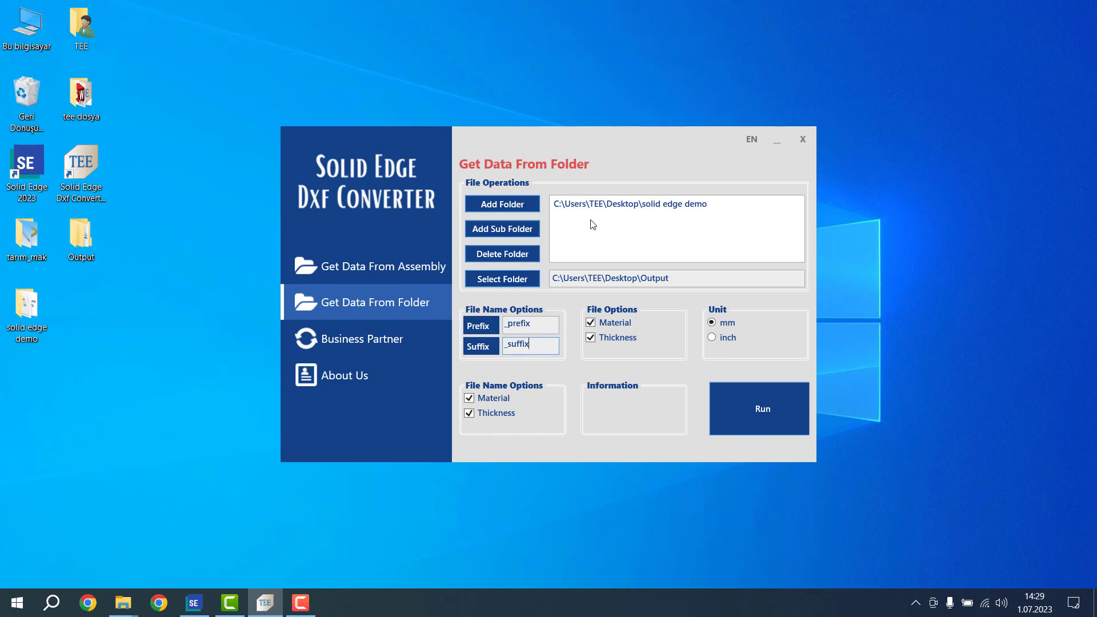
left_click(762, 408)
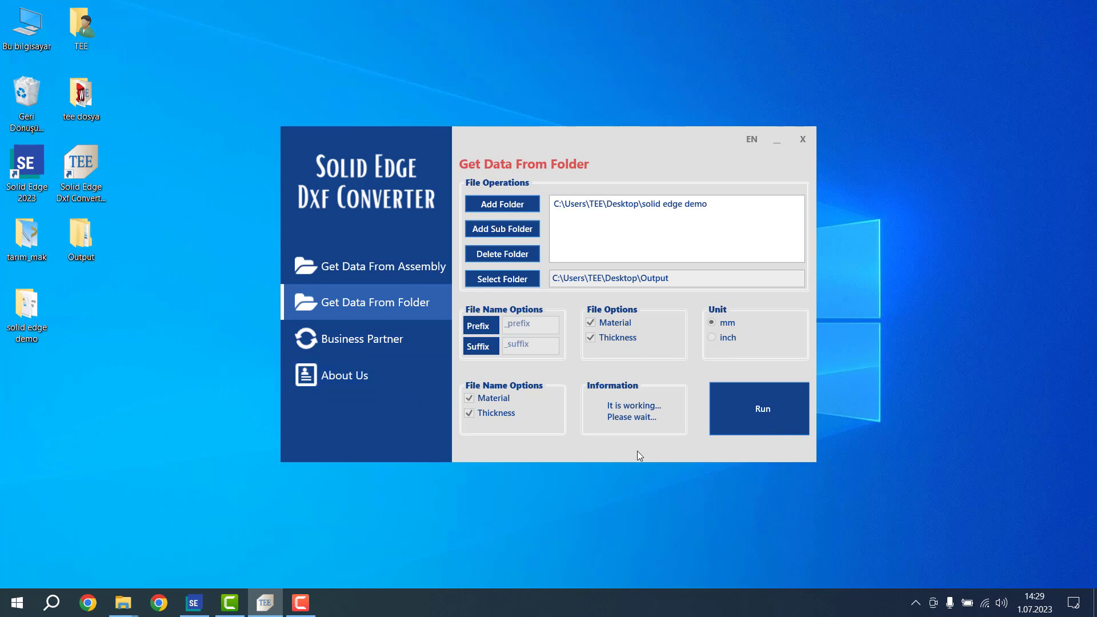
mouse_move(245, 593)
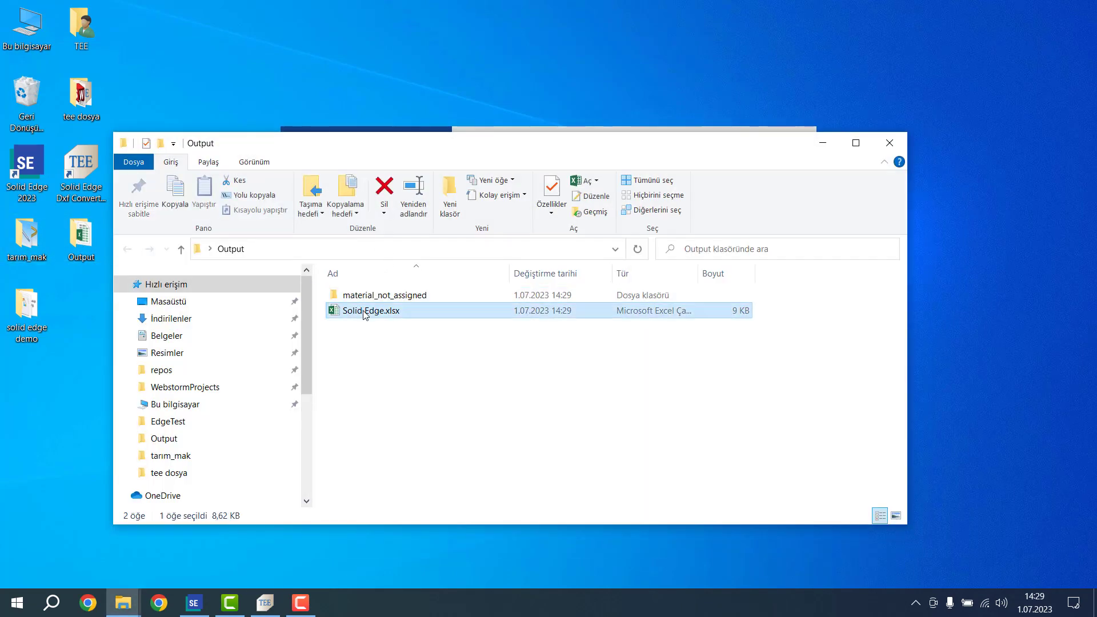
double_click(366, 311)
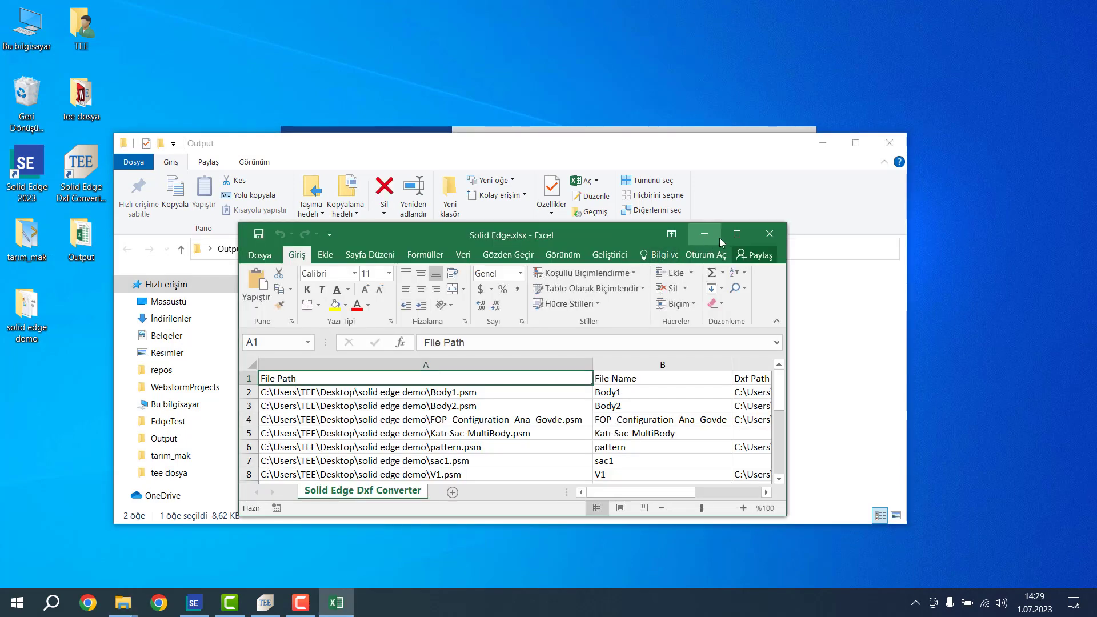
left_click(736, 233)
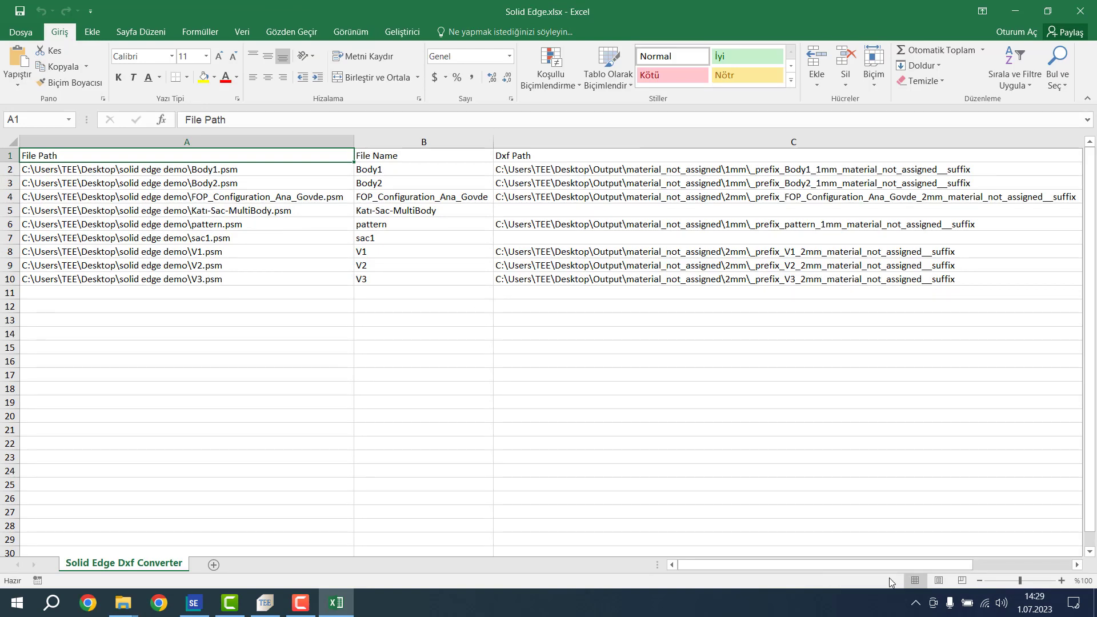
scroll("right", 3)
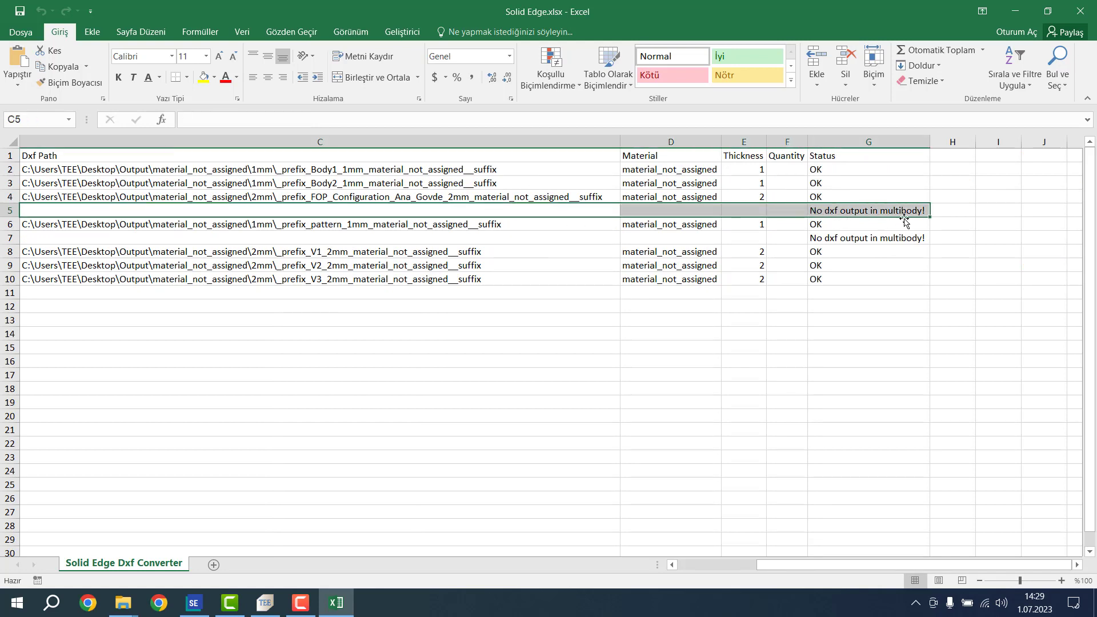
left_click(743, 265)
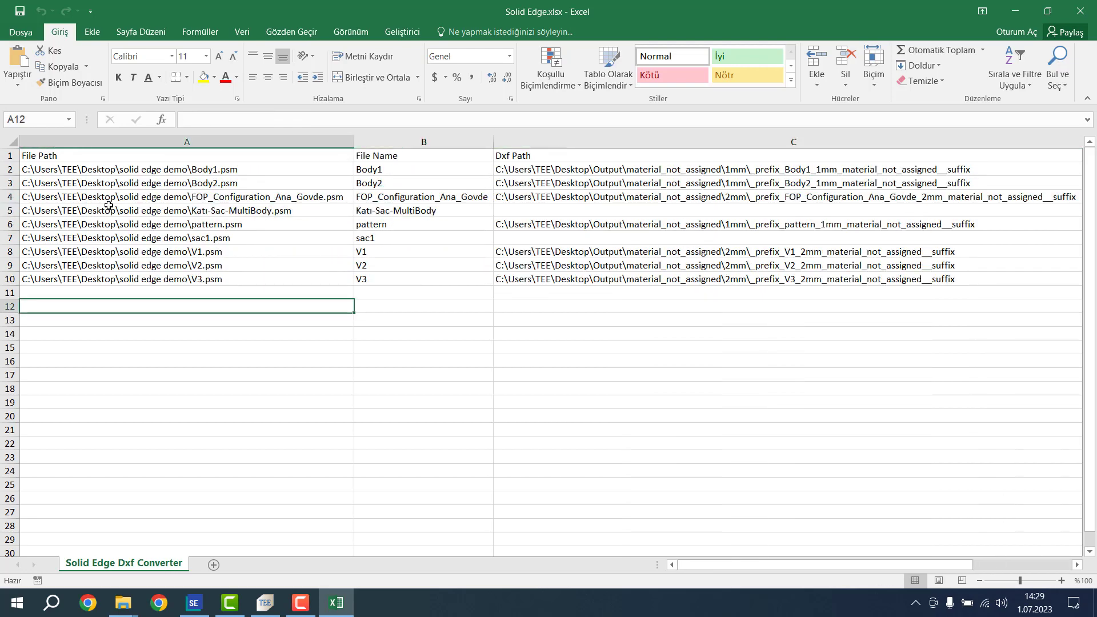
mouse_move(663, 588)
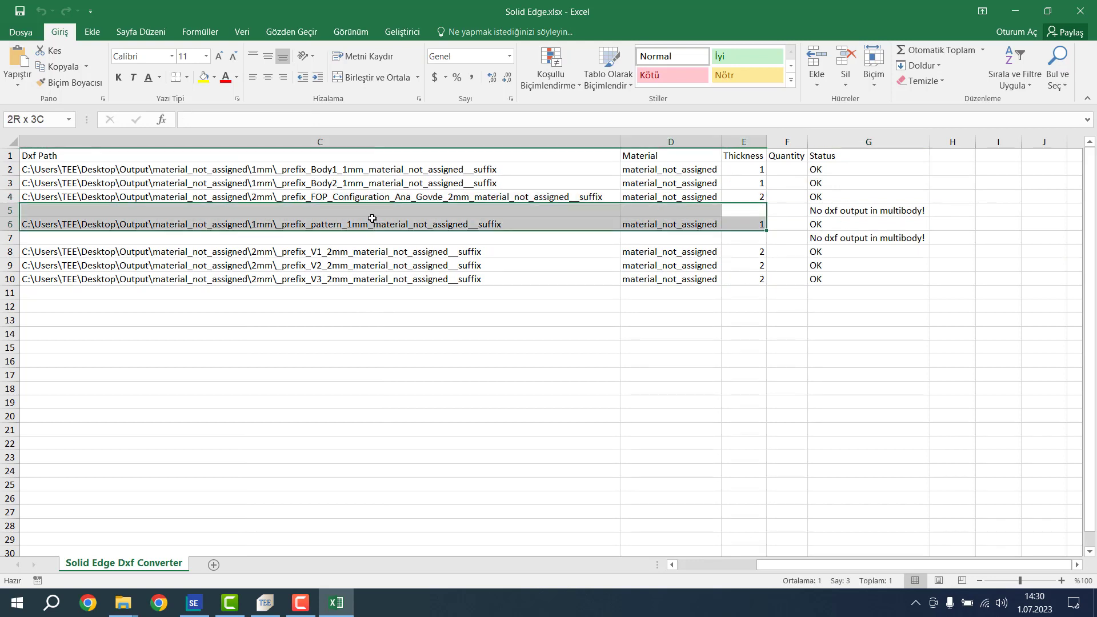
left_click(743, 210)
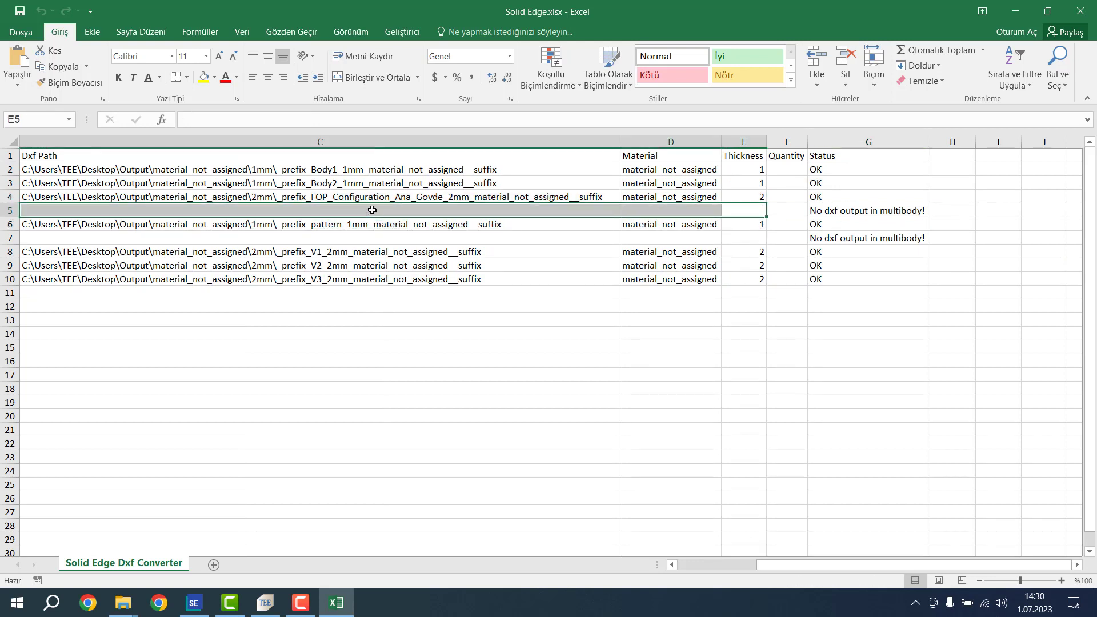
left_click(314, 224)
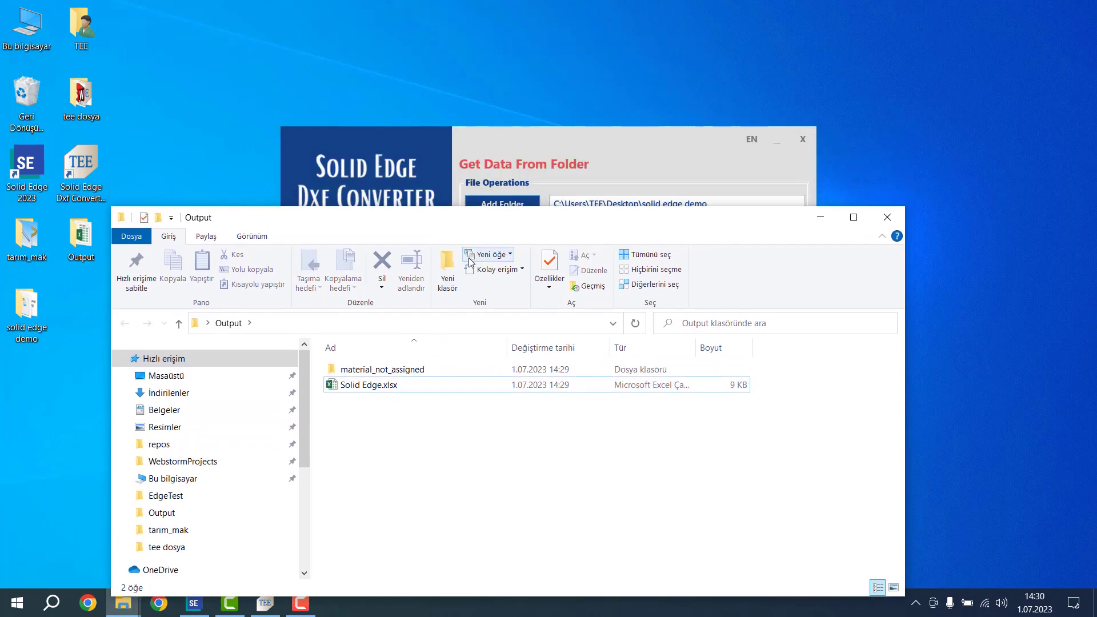
- Bring the converter forward and view its Business Partner and About Us pages
left_click(382, 369)
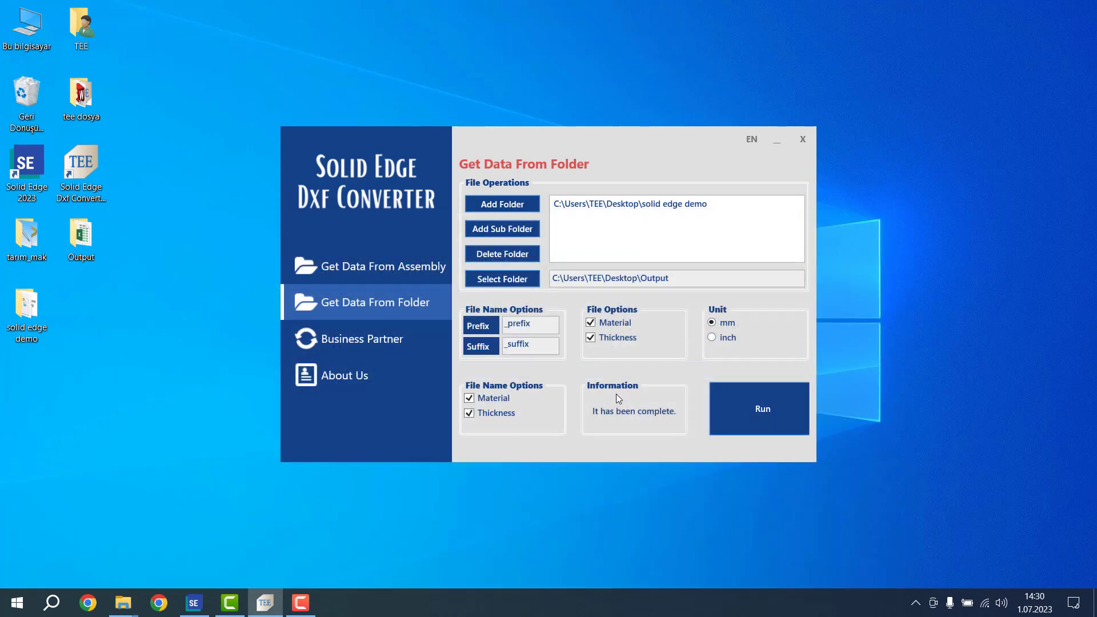
left_click(362, 339)
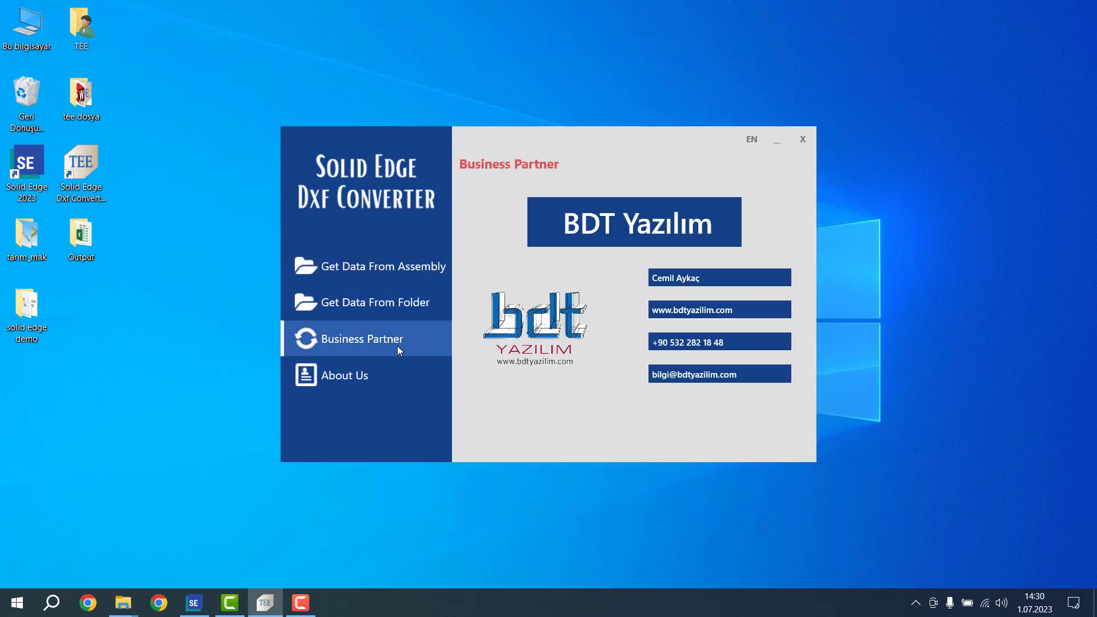
left_click(344, 375)
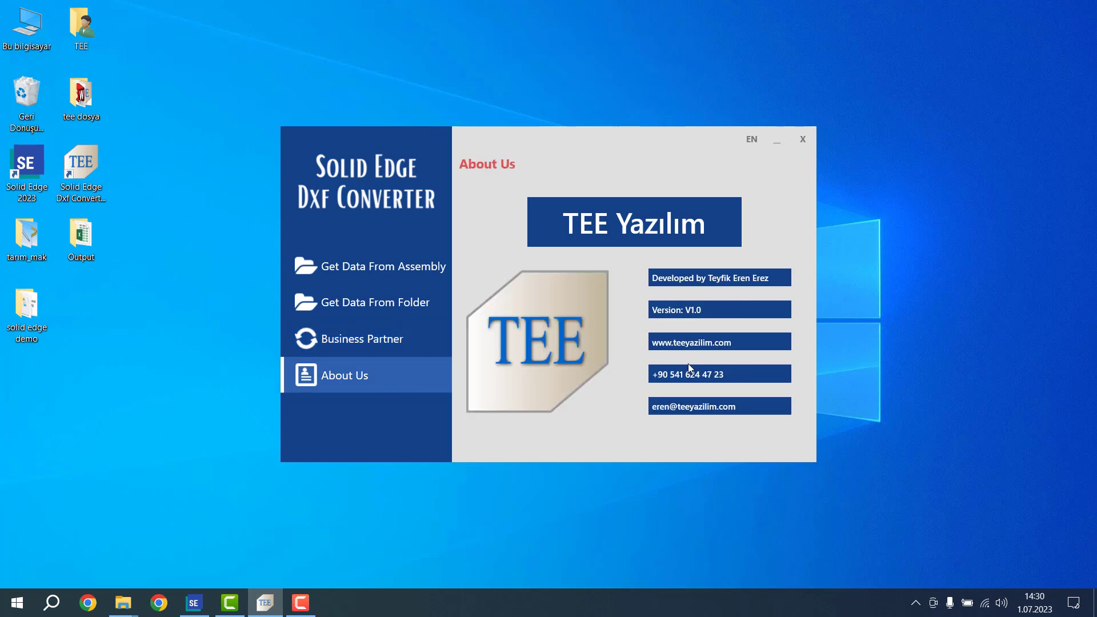
mouse_move(469, 312)
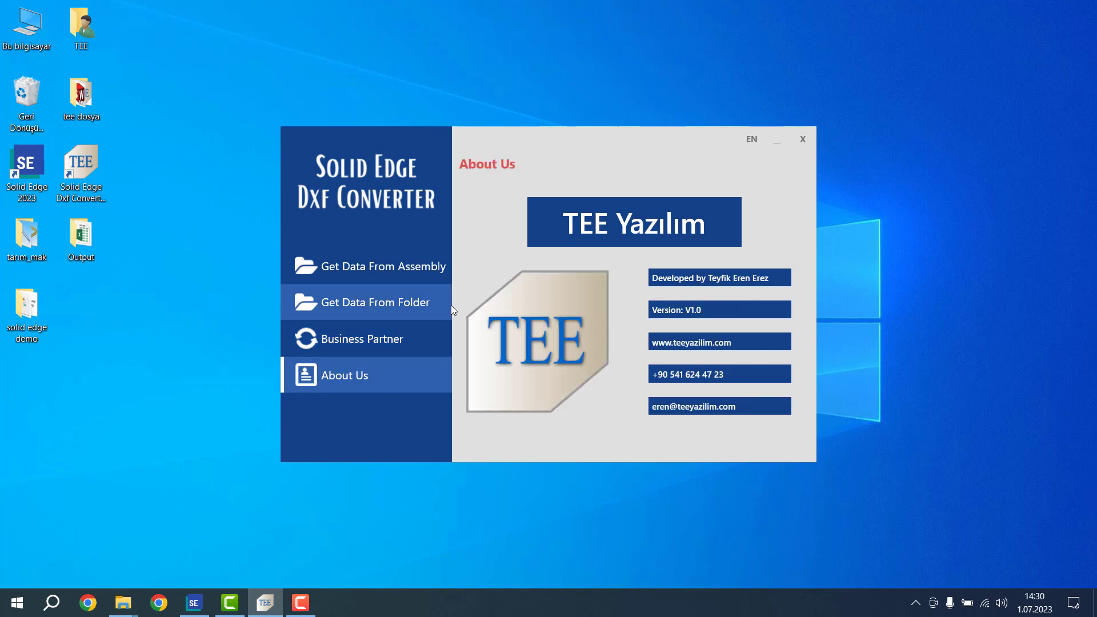
mouse_move(730, 18)
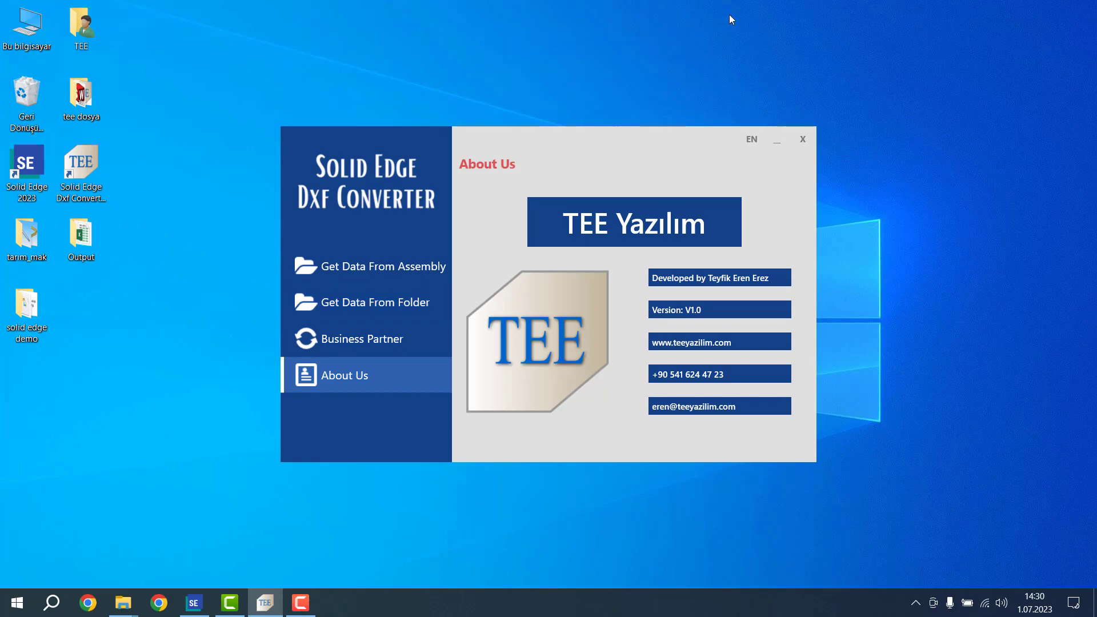